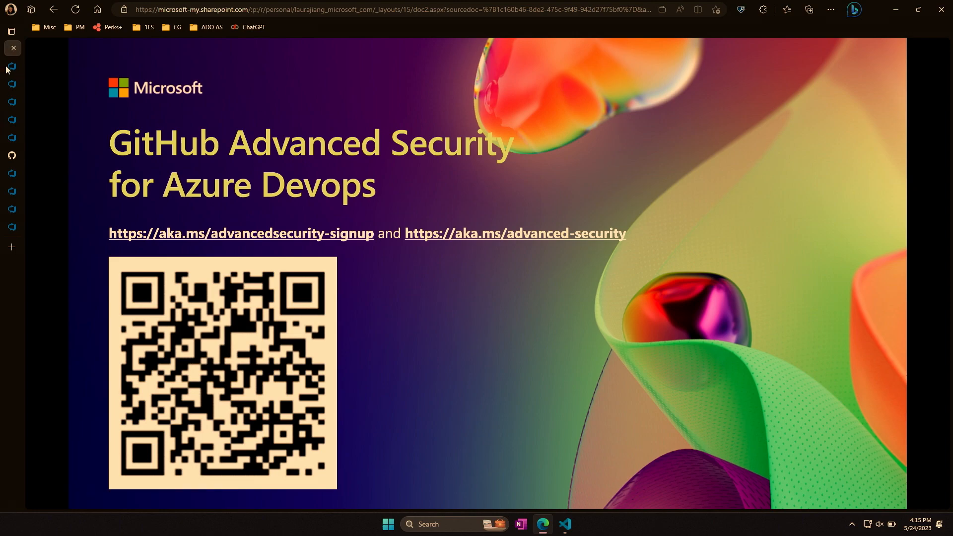
{"action": "mouse_move", "coordinate": [11, 65]}
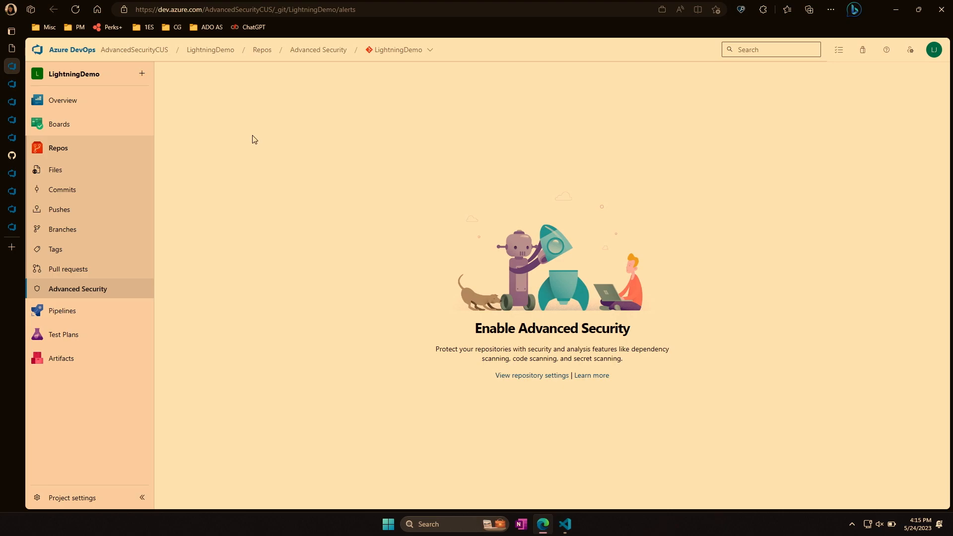
{"action": "mouse_move", "coordinate": [71, 502]}
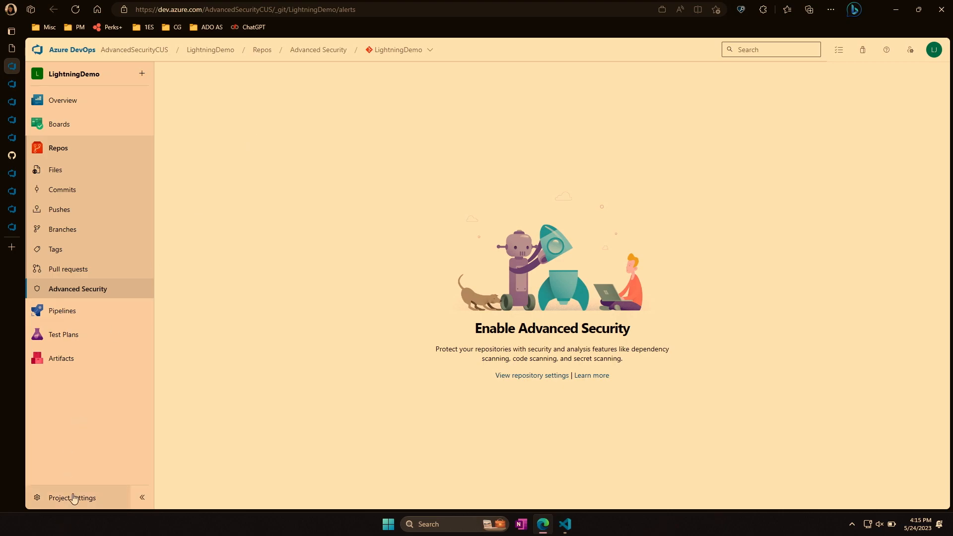
- Open the LightningDemo repository under Project settings > Repositories
{"action": "left_click", "coordinate": [70, 498]}
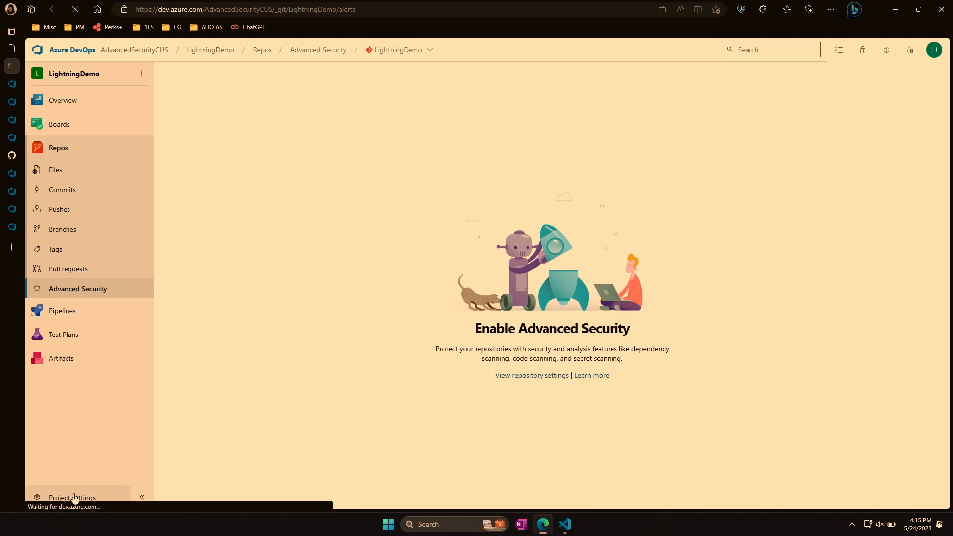
{"action": "left_click", "coordinate": [66, 497]}
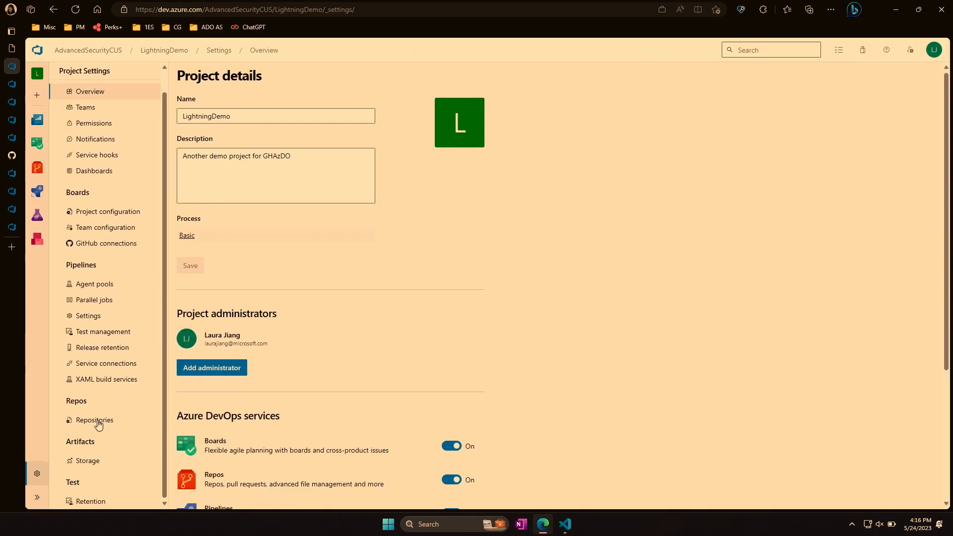
{"action": "left_click", "coordinate": [93, 420]}
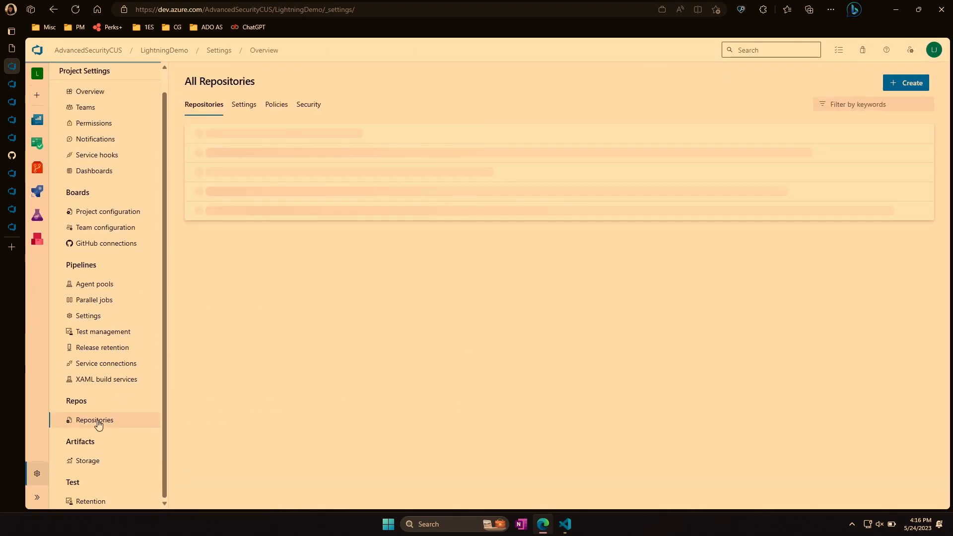
{"action": "left_click", "coordinate": [94, 419]}
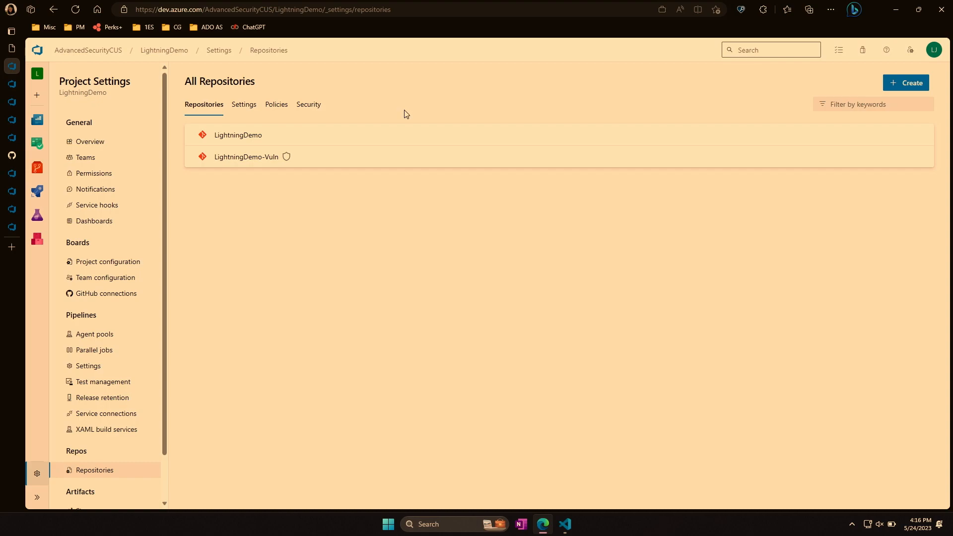
{"action": "left_click", "coordinate": [238, 135]}
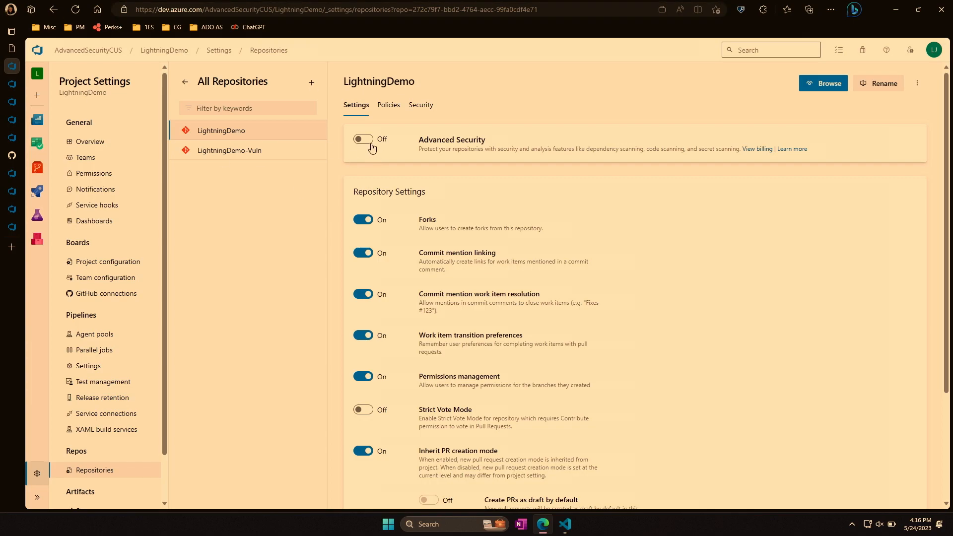
- Switch Advanced Security on for LightningDemo and confirm, with blocking secrets on push checked
{"action": "left_click", "coordinate": [363, 139]}
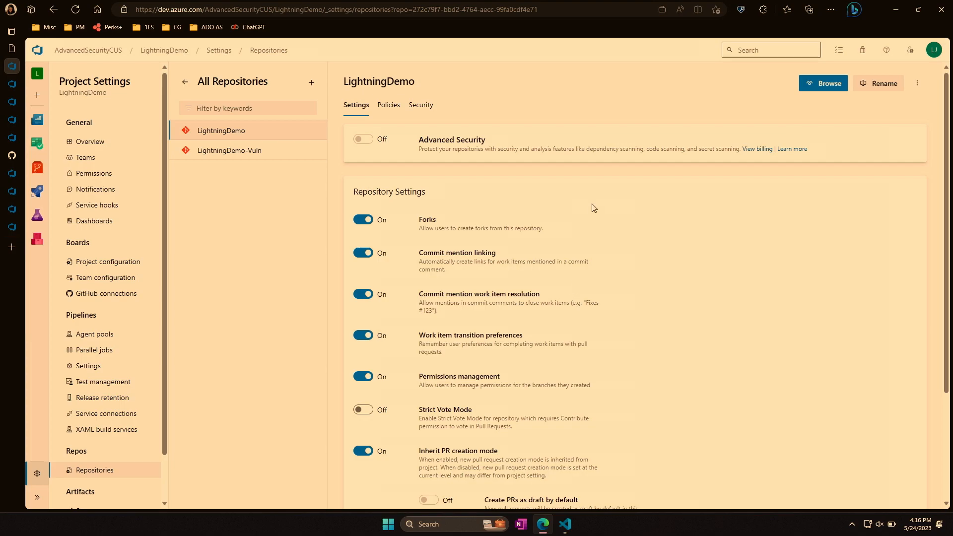
{"action": "left_click", "coordinate": [362, 138]}
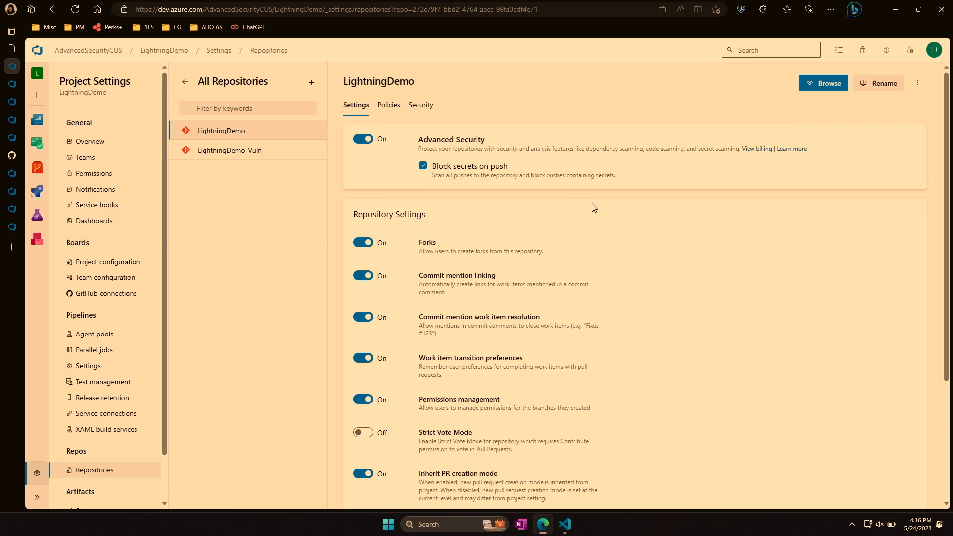
{"action": "mouse_move", "coordinate": [430, 190]}
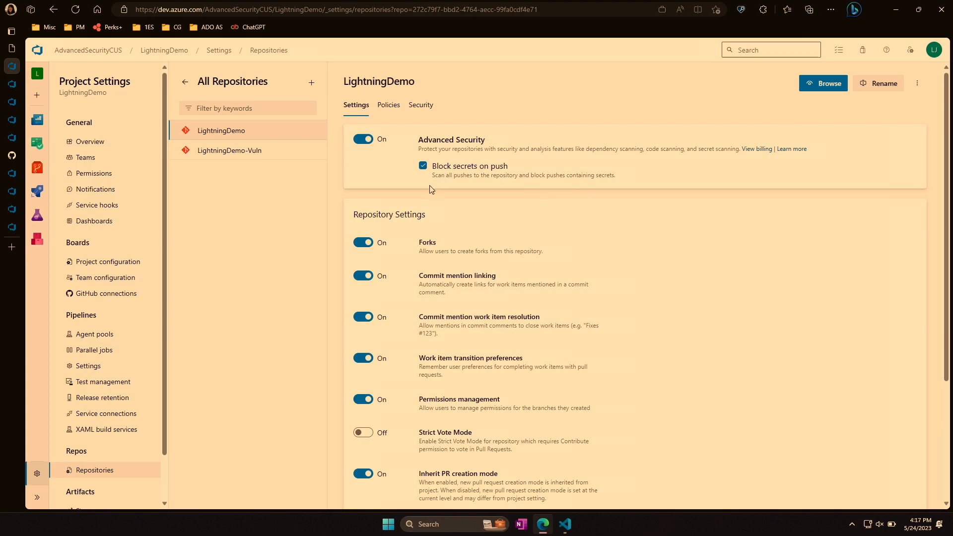
{"action": "mouse_move", "coordinate": [416, 184]}
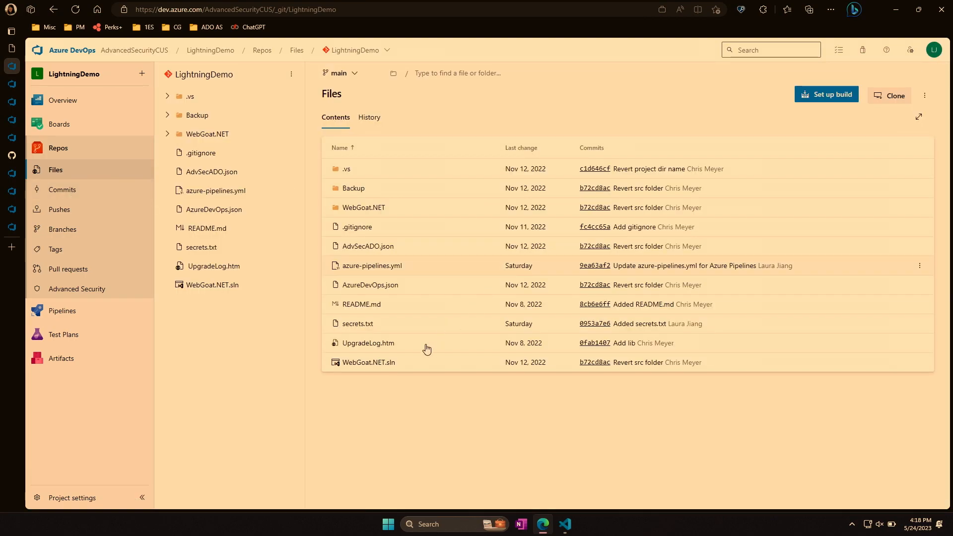
{"action": "left_click", "coordinate": [357, 323]}
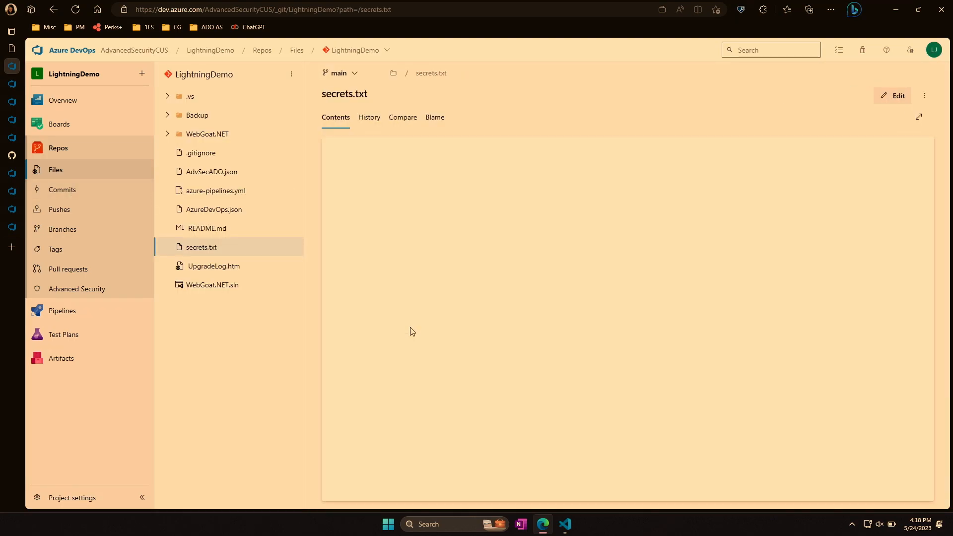
{"action": "left_click", "coordinate": [891, 95]}
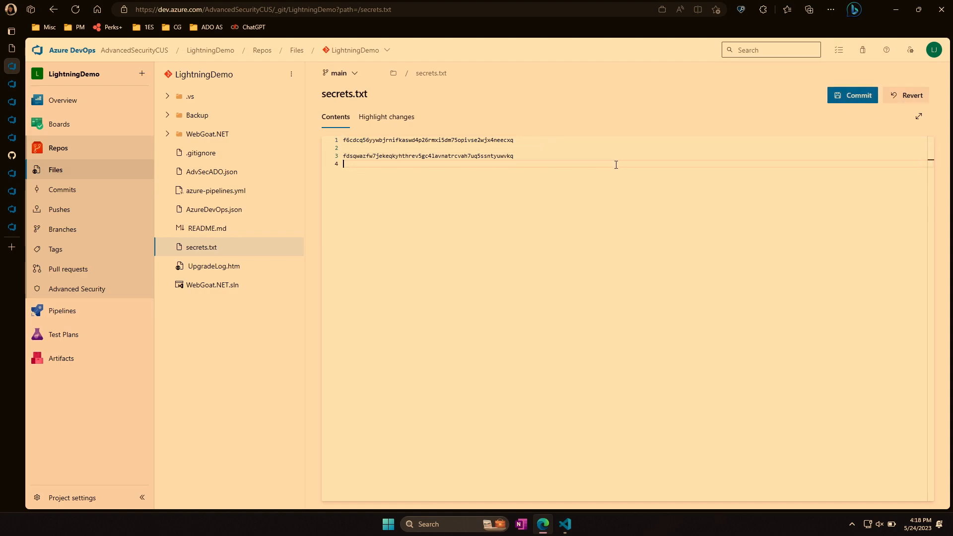
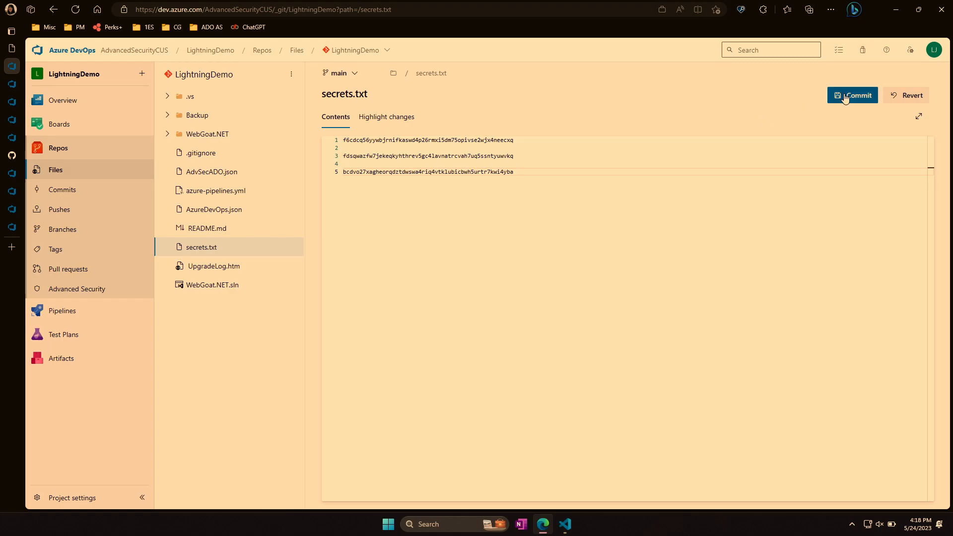
- Commit secrets.txt to main, get the VS403654 secret rejection, and dismiss the form
{"action": "left_click", "coordinate": [852, 96]}
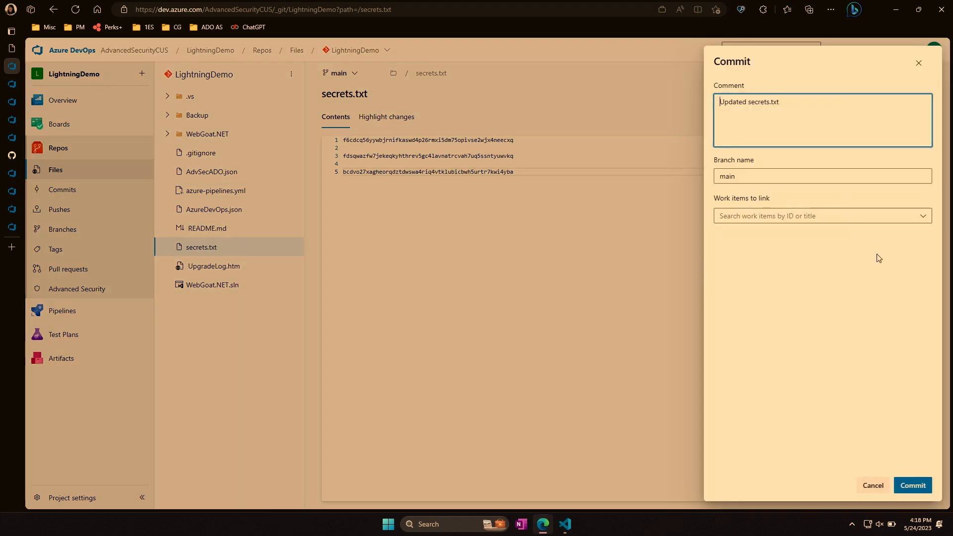
{"action": "mouse_move", "coordinate": [912, 486]}
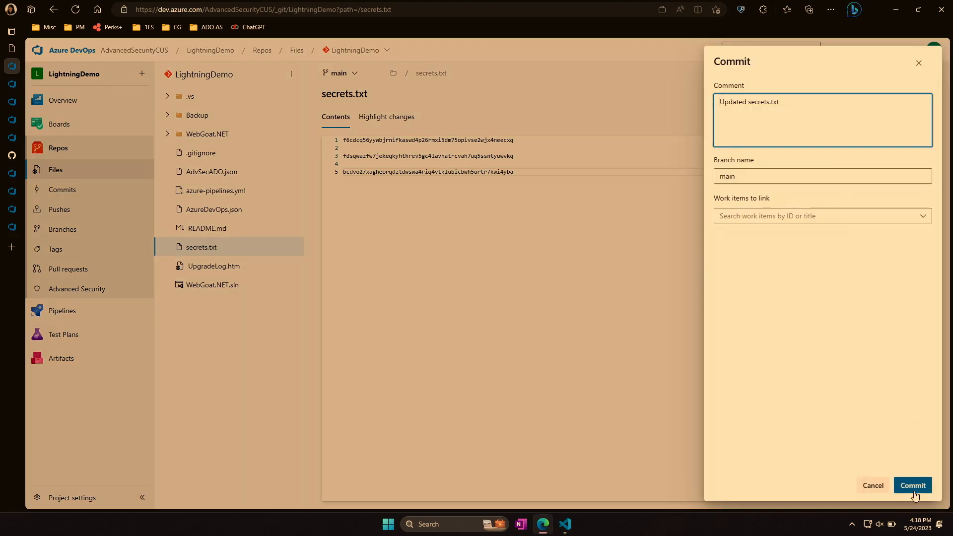
{"action": "left_click", "coordinate": [911, 485]}
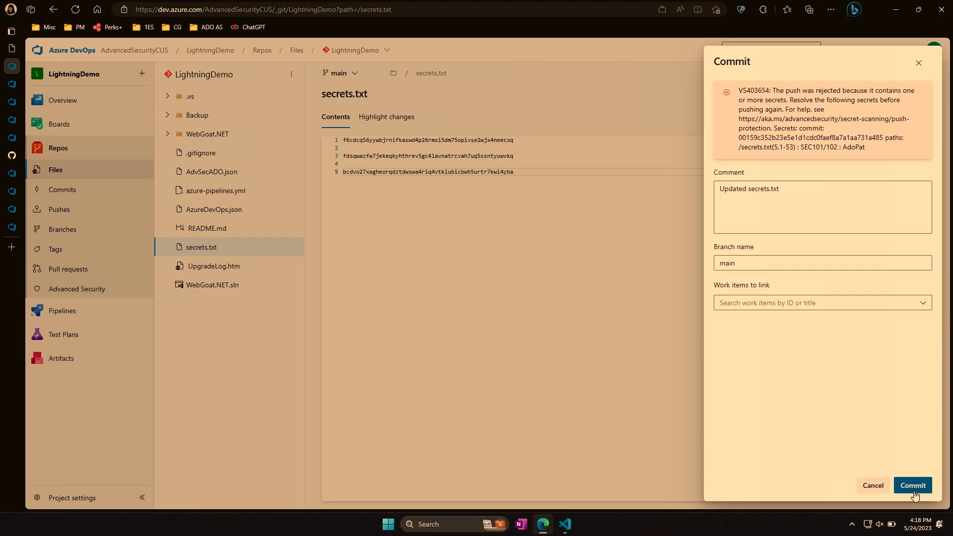
{"action": "mouse_move", "coordinate": [765, 184]}
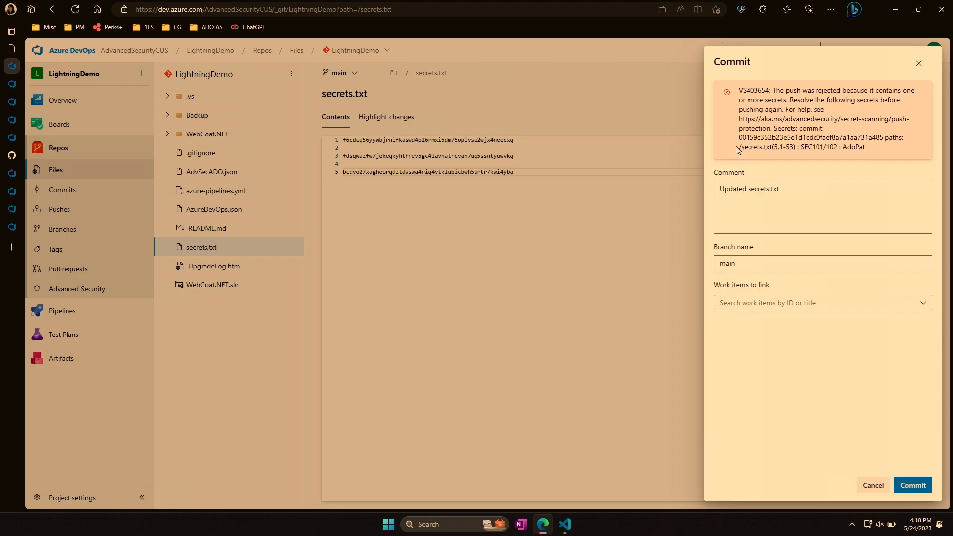
{"action": "mouse_move", "coordinate": [767, 149]}
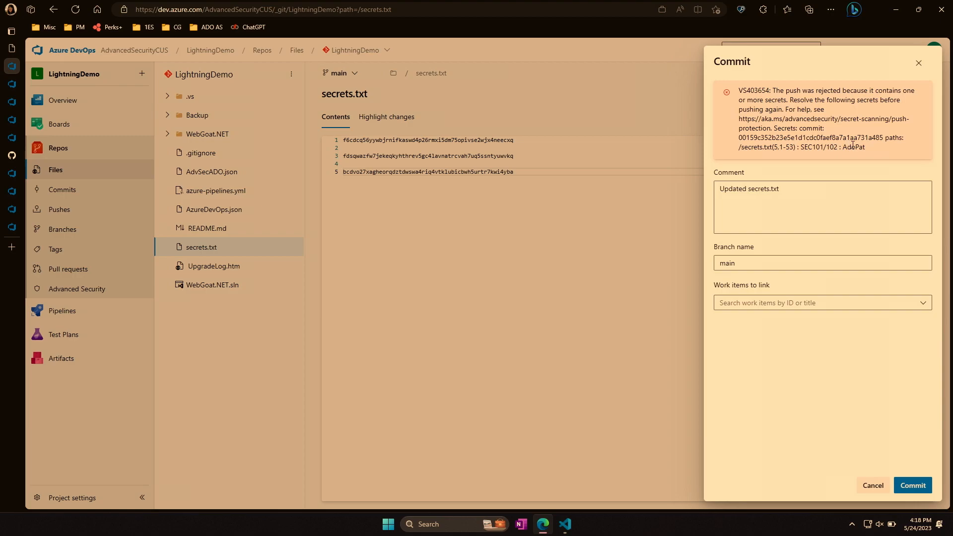
{"action": "left_click", "coordinate": [872, 485]}
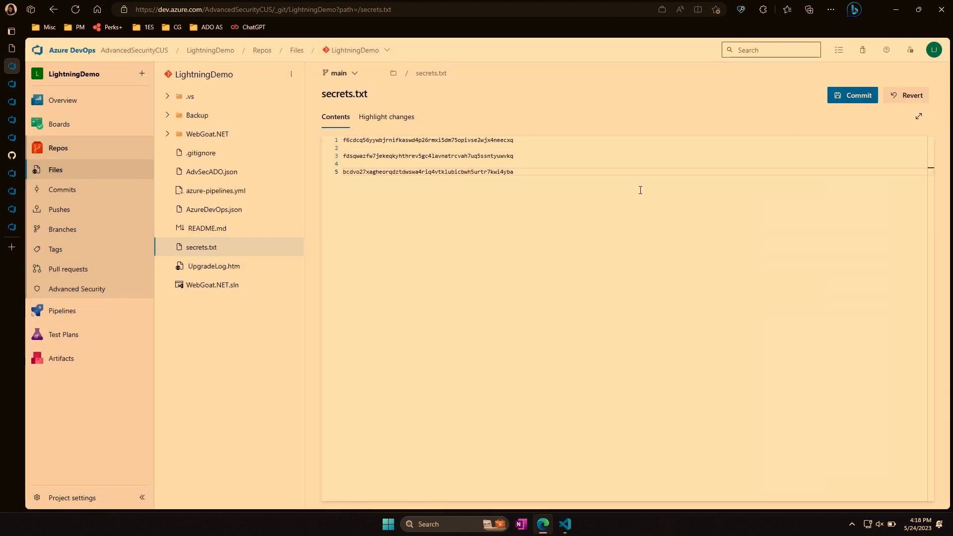
{"action": "mouse_move", "coordinate": [488, 219]}
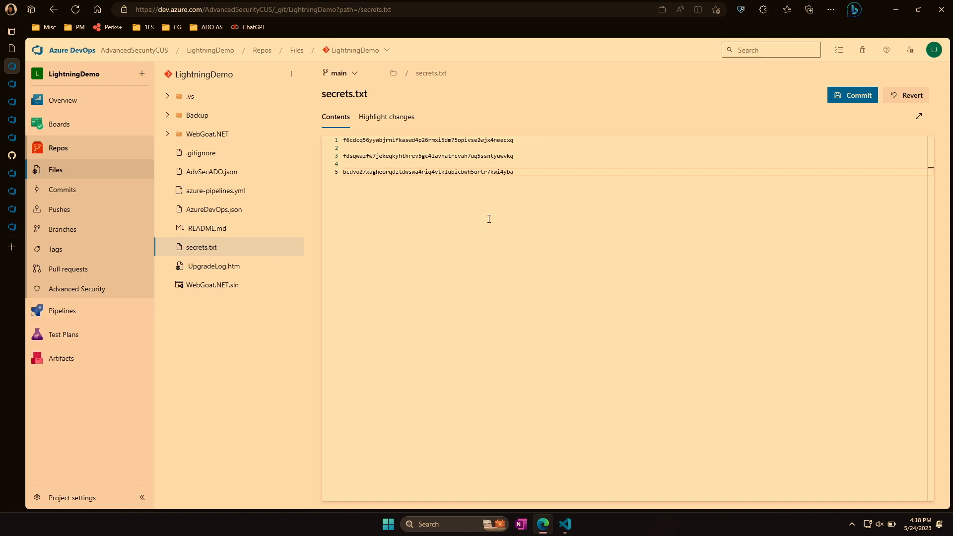
{"action": "mouse_move", "coordinate": [76, 289]}
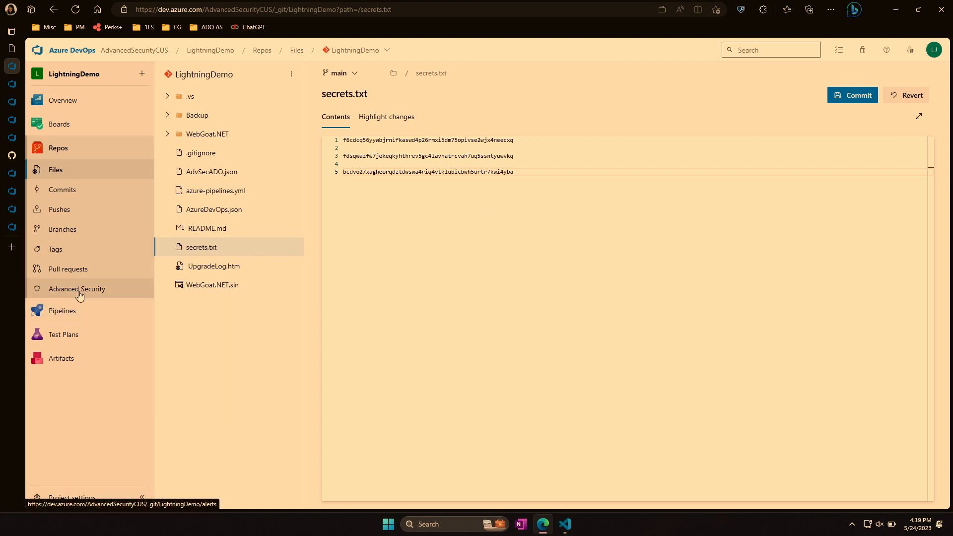
- Discard the unsaved edit, list the Advanced Security secret alerts, and open the line-1 token alert
{"action": "left_click", "coordinate": [76, 289]}
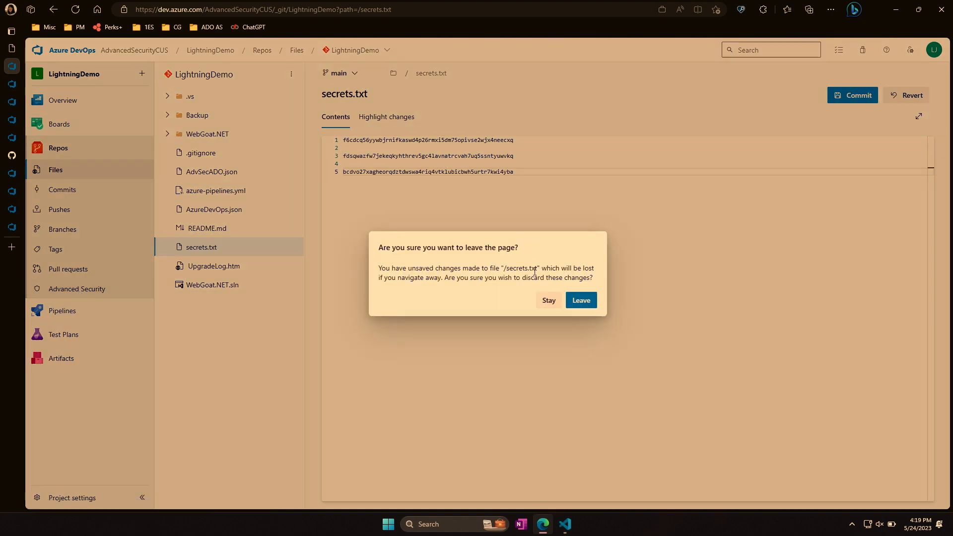
{"action": "left_click", "coordinate": [579, 300]}
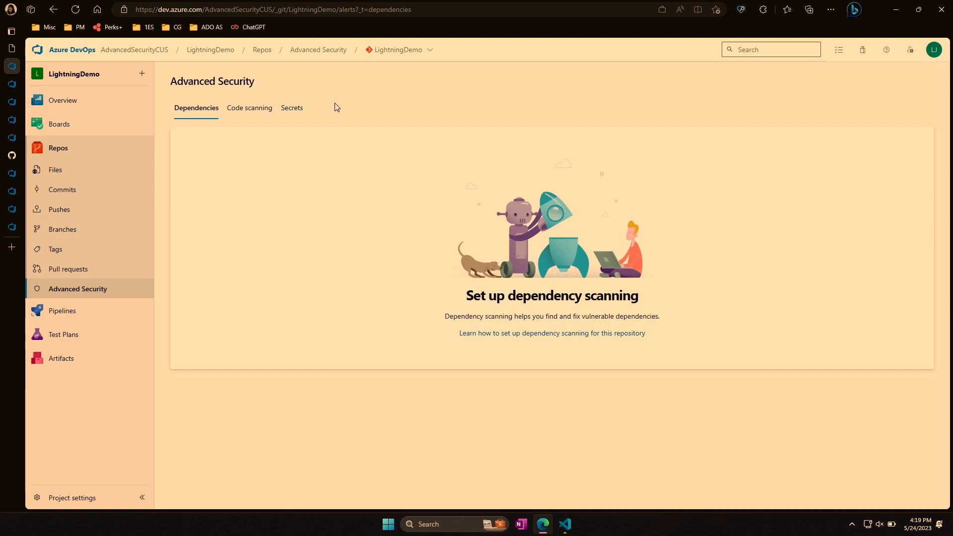
{"action": "mouse_move", "coordinate": [302, 115]}
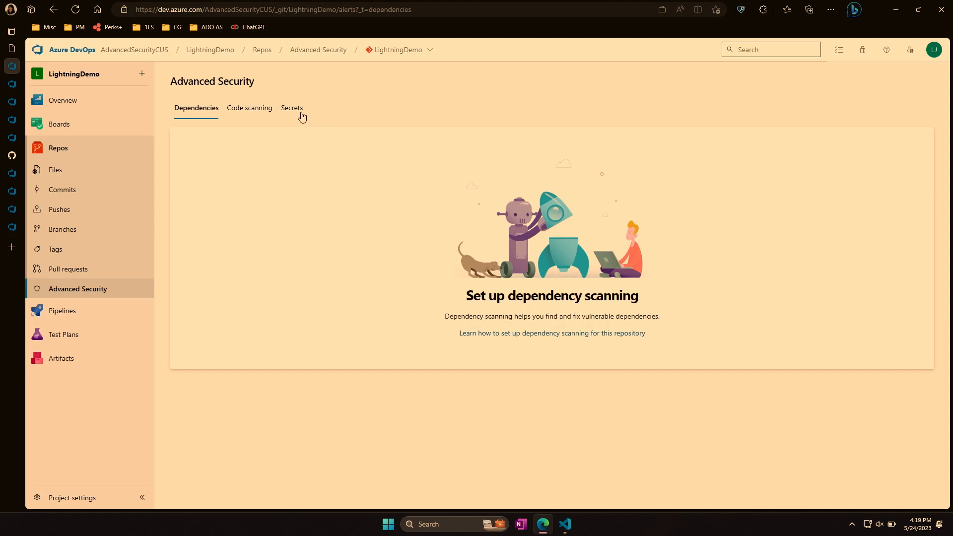
{"action": "left_click", "coordinate": [292, 108]}
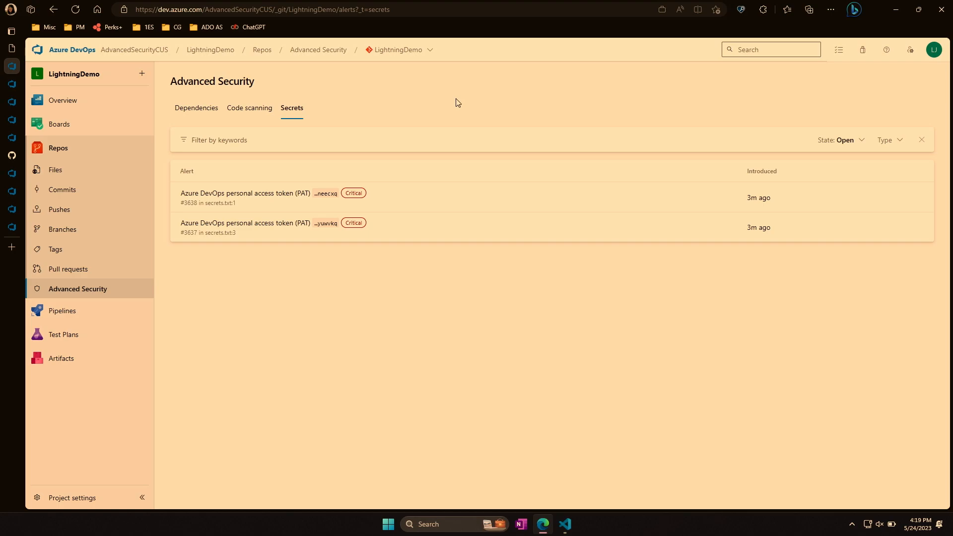
{"action": "mouse_move", "coordinate": [489, 192]}
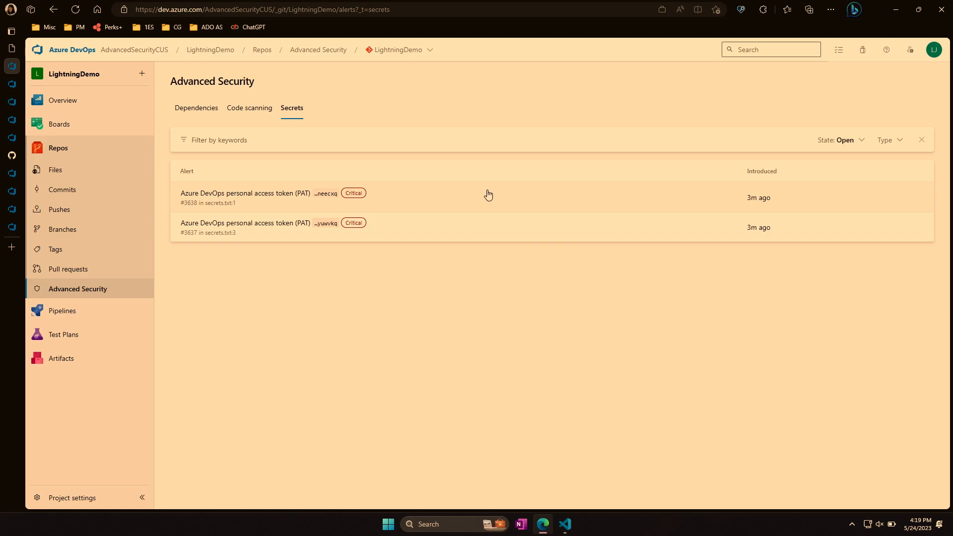
{"action": "left_click", "coordinate": [245, 198]}
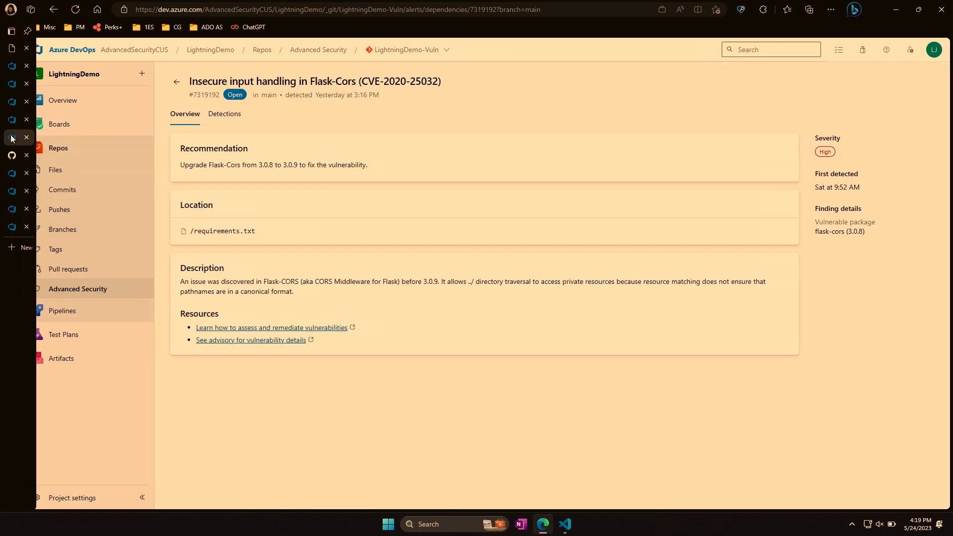
- Switch to the critical Azure DevOps PAT secret alert for secrets.txt
{"action": "left_click", "coordinate": [62, 311]}
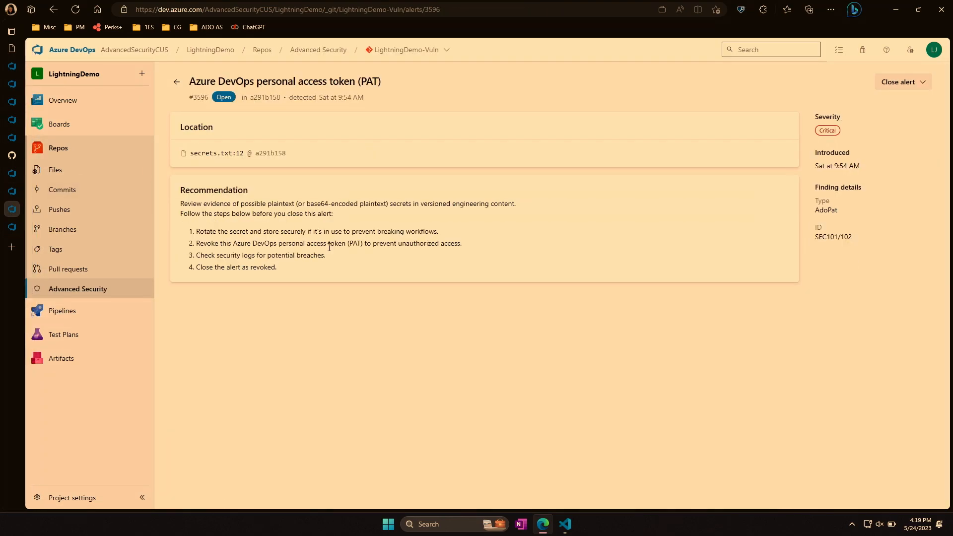
{"action": "mouse_move", "coordinate": [337, 324]}
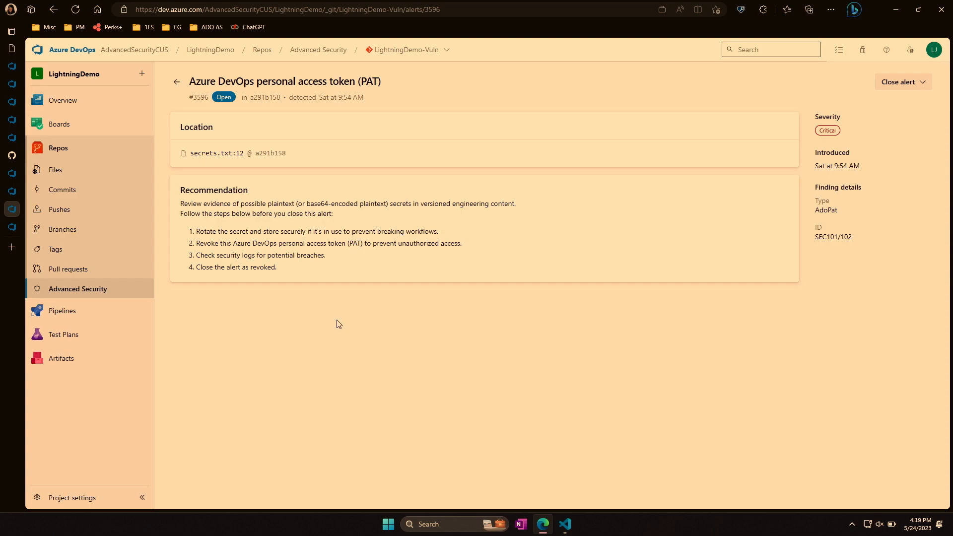
{"action": "mouse_move", "coordinate": [322, 155]}
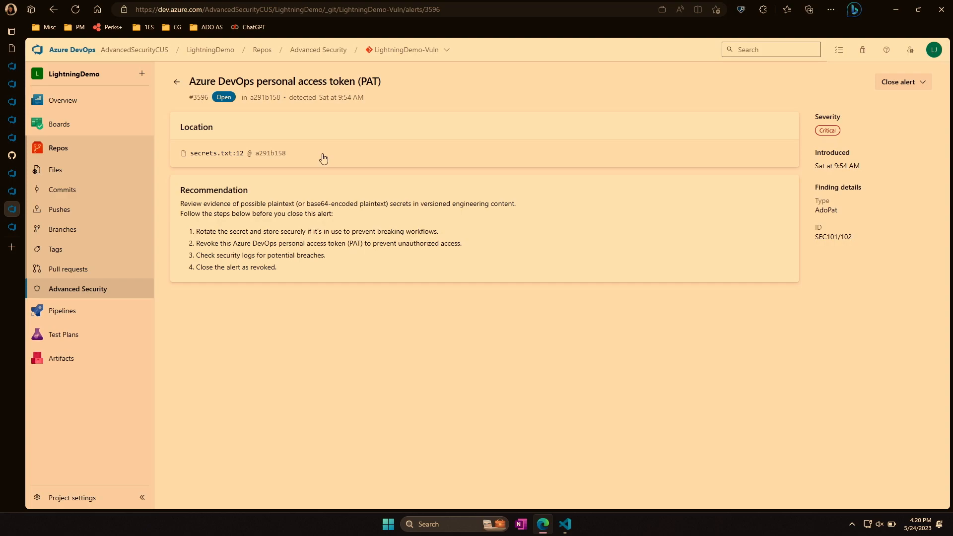
{"action": "mouse_move", "coordinate": [281, 234]}
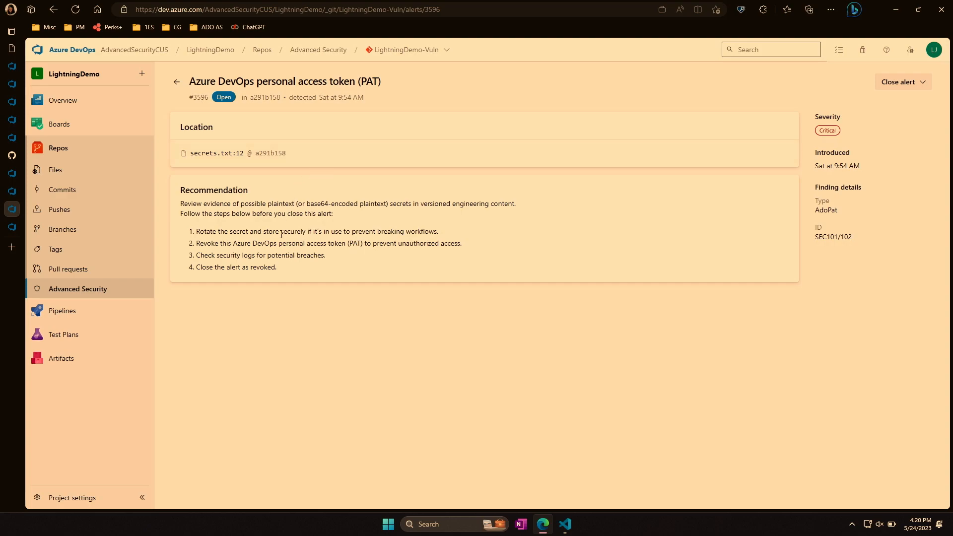
{"action": "mouse_move", "coordinate": [271, 244]}
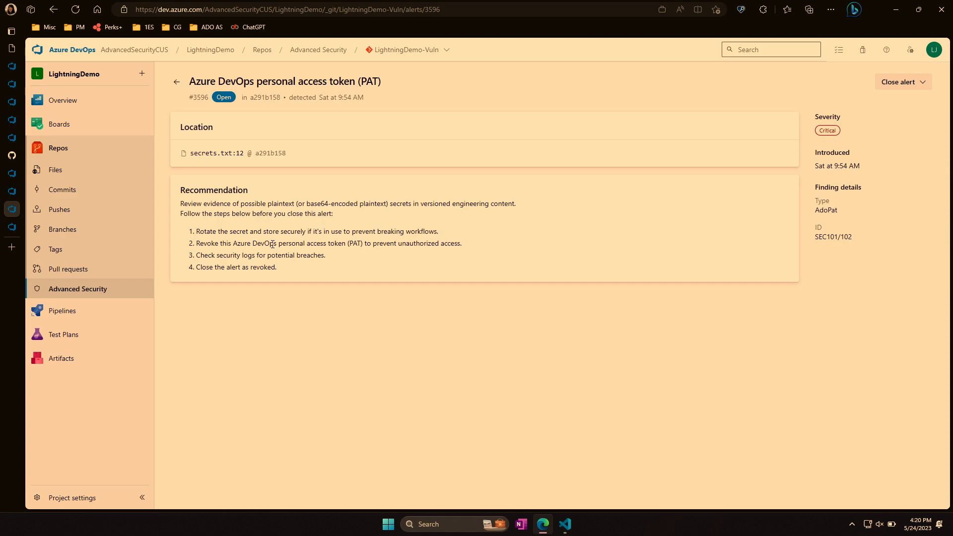
{"action": "mouse_move", "coordinate": [716, 114]}
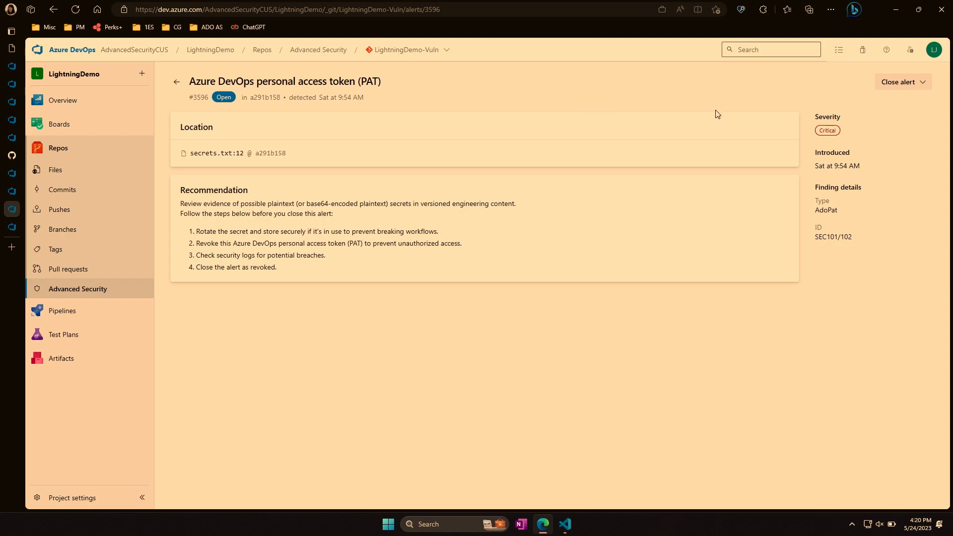
{"action": "mouse_move", "coordinate": [904, 82]}
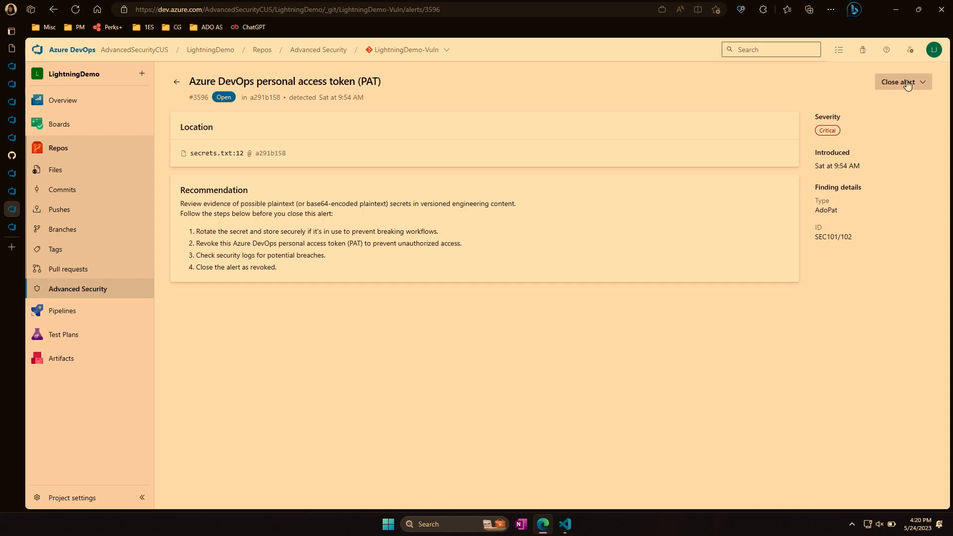
{"action": "left_click", "coordinate": [901, 82]}
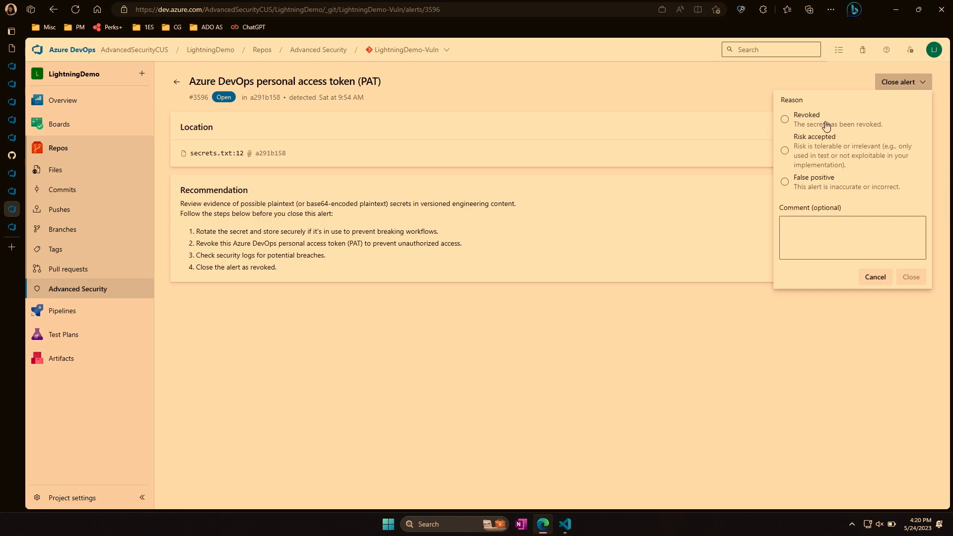
{"action": "mouse_move", "coordinate": [873, 186]}
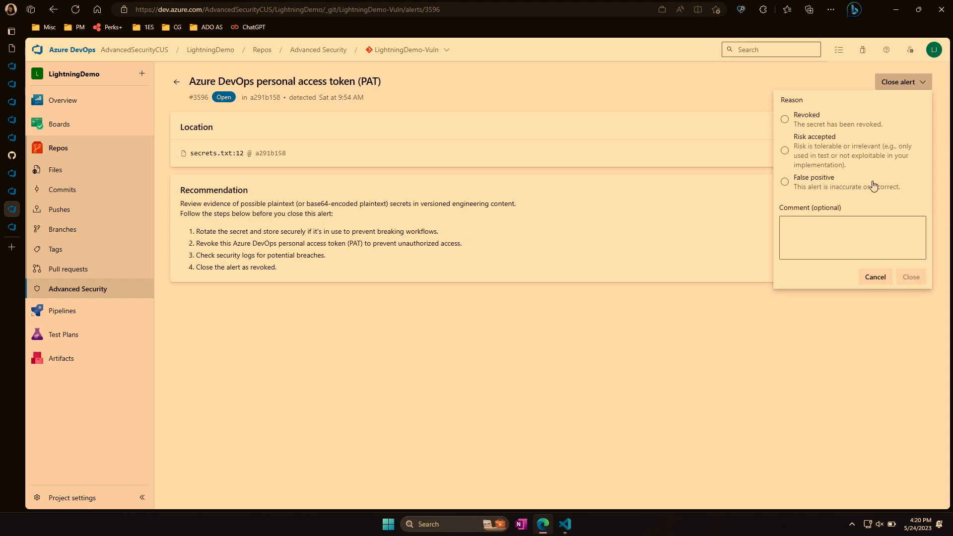
{"action": "mouse_move", "coordinate": [876, 162]}
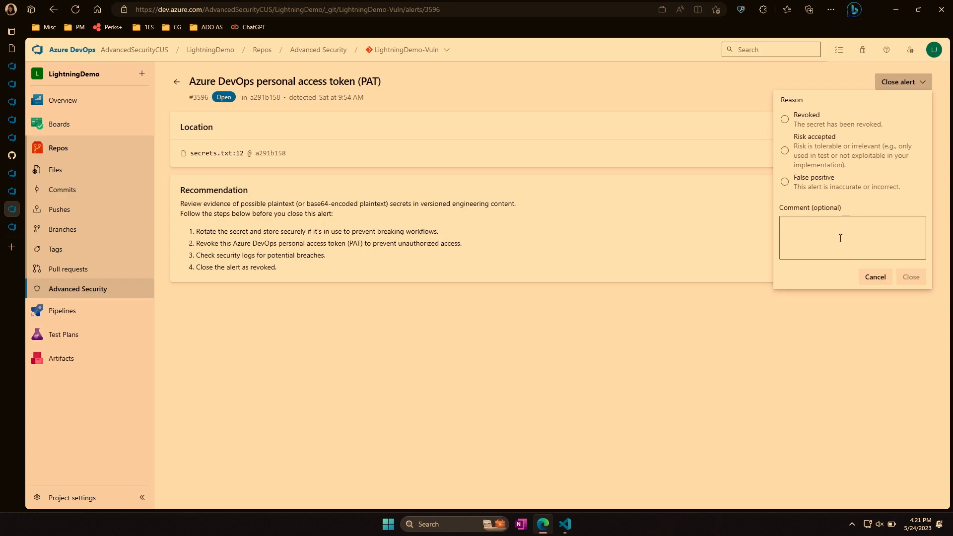
{"action": "left_click", "coordinate": [874, 278]}
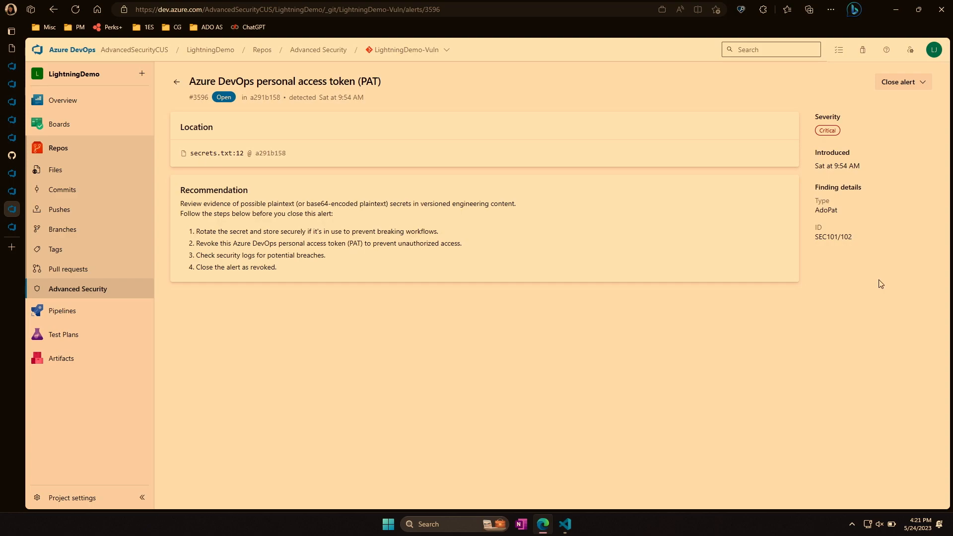
{"action": "mouse_move", "coordinate": [266, 76]}
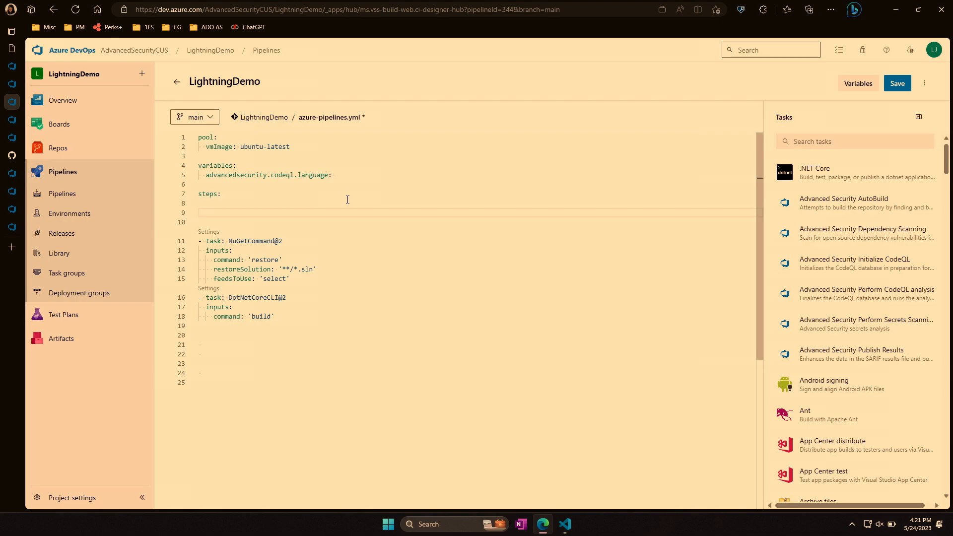
{"action": "mouse_move", "coordinate": [818, 247]}
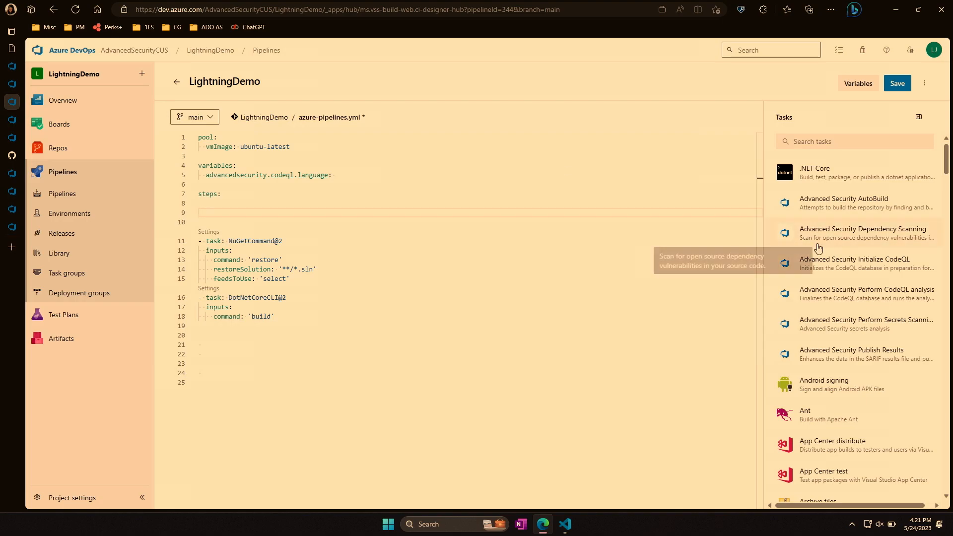
{"action": "mouse_move", "coordinate": [817, 233]}
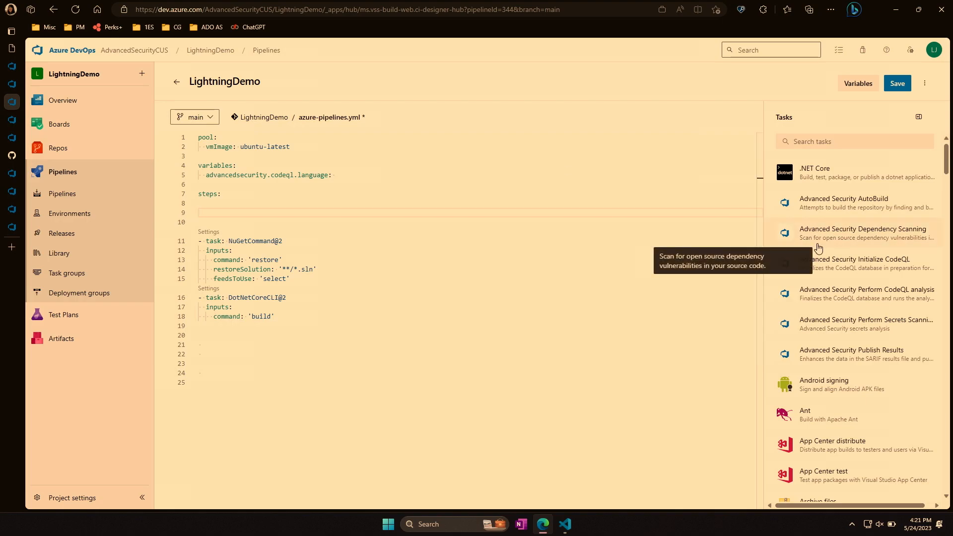
{"action": "mouse_move", "coordinate": [395, 213]}
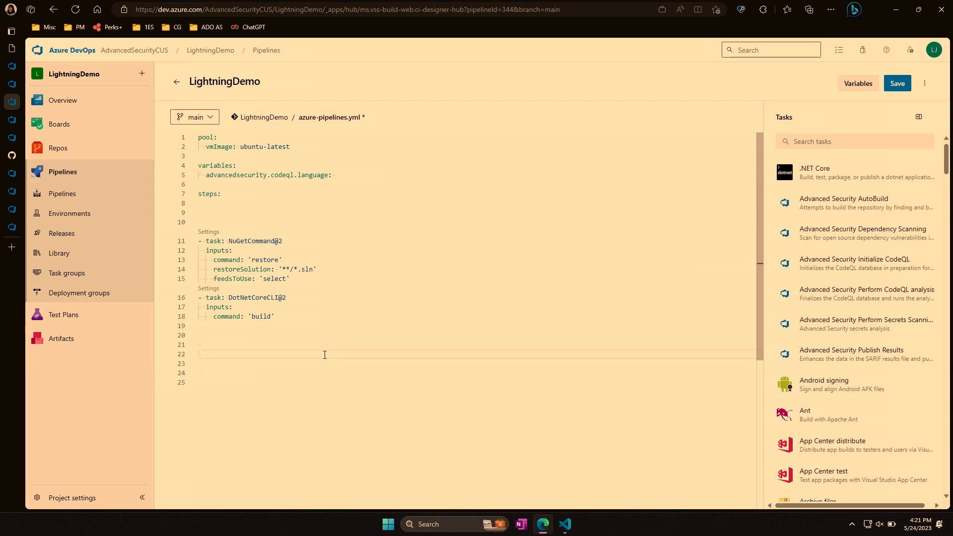
- Place the cursor below the DotNetCoreCLI build task in the pipeline YAML
{"action": "left_click", "coordinate": [863, 232]}
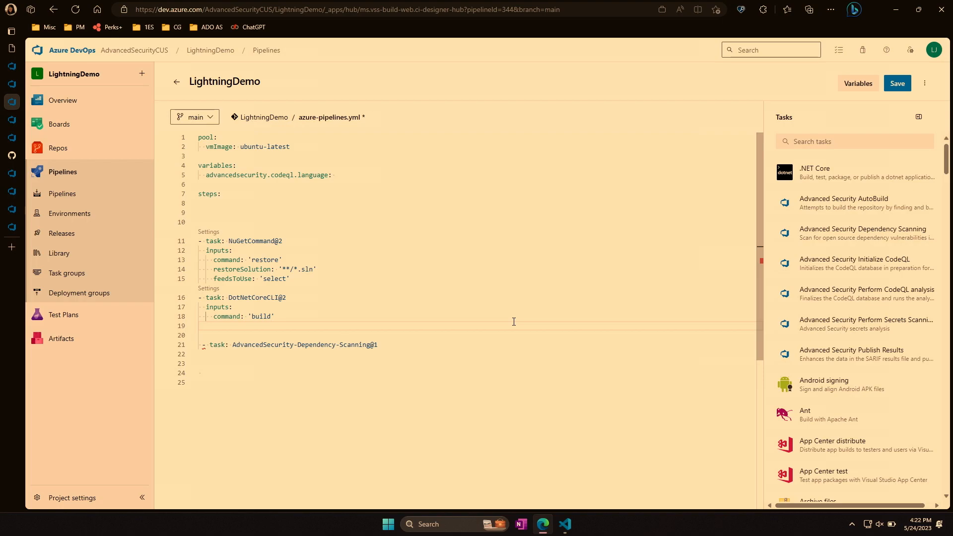
{"action": "left_click", "coordinate": [200, 326]}
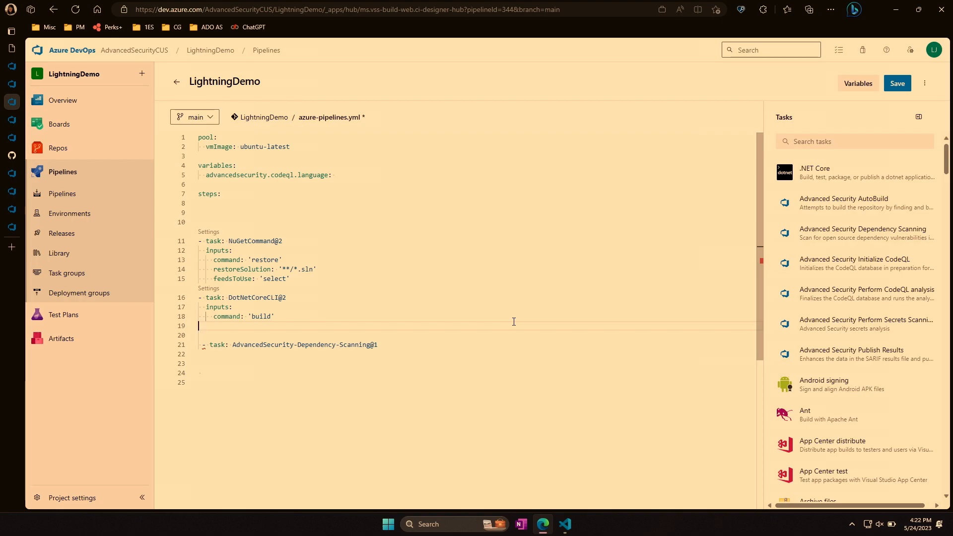
{"action": "mouse_move", "coordinate": [310, 229]}
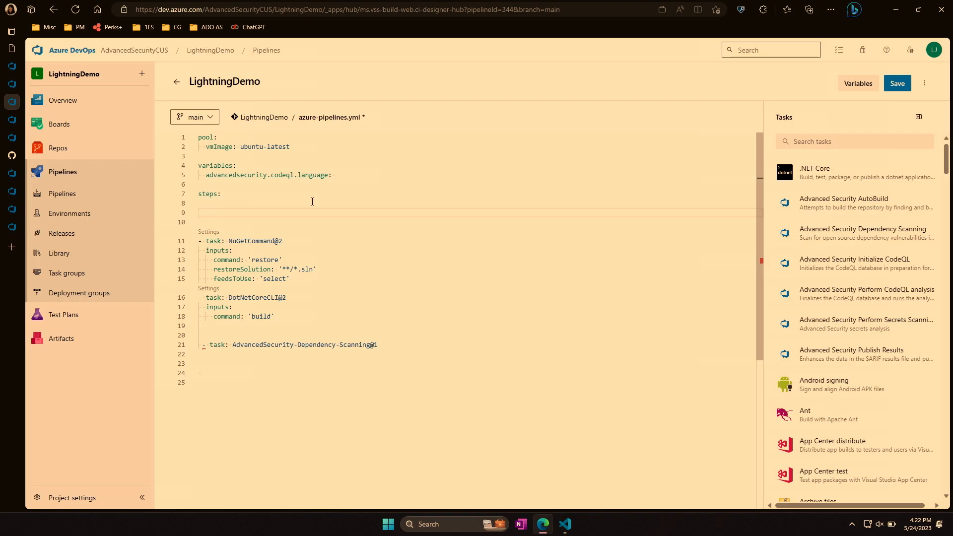
{"action": "mouse_move", "coordinate": [837, 263]}
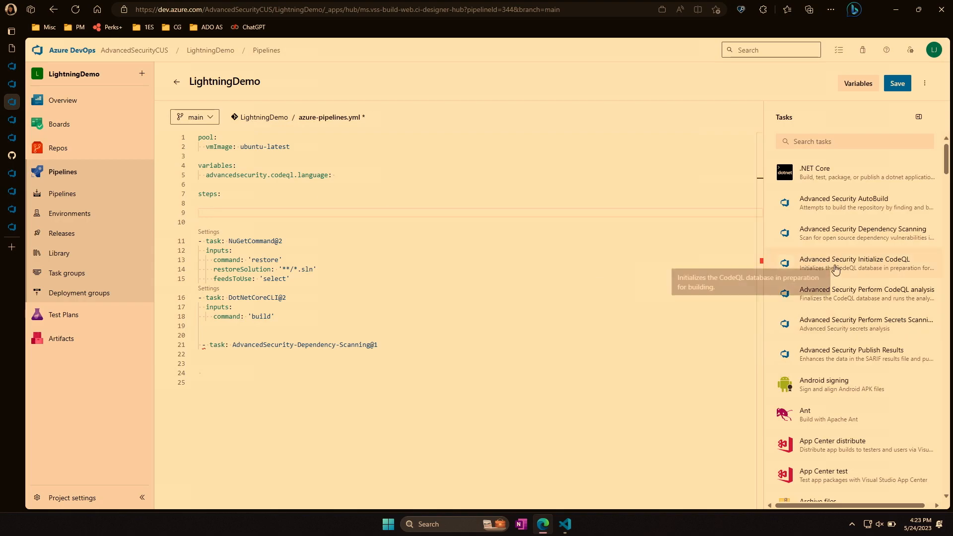
- Insert the AdvancedSecurity-Codeql-Init@1 task as the first step and remove the blank line
{"action": "left_click", "coordinate": [836, 265]}
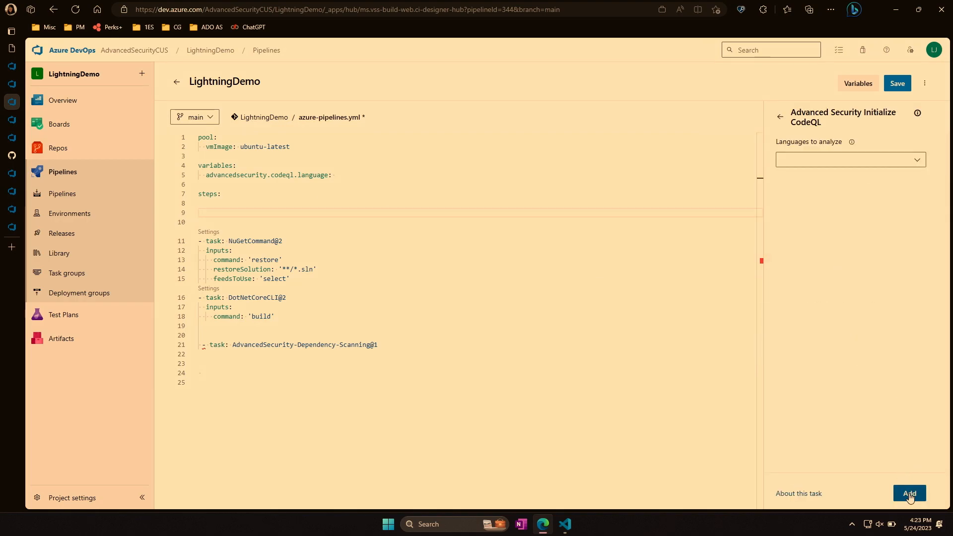
{"action": "left_click", "coordinate": [908, 493]}
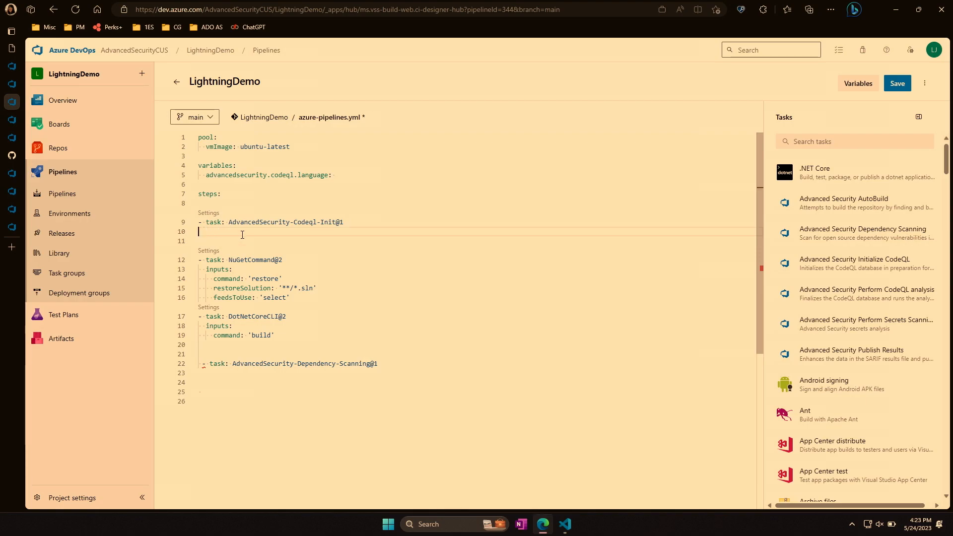
{"action": "key", "text": "Backspace"}
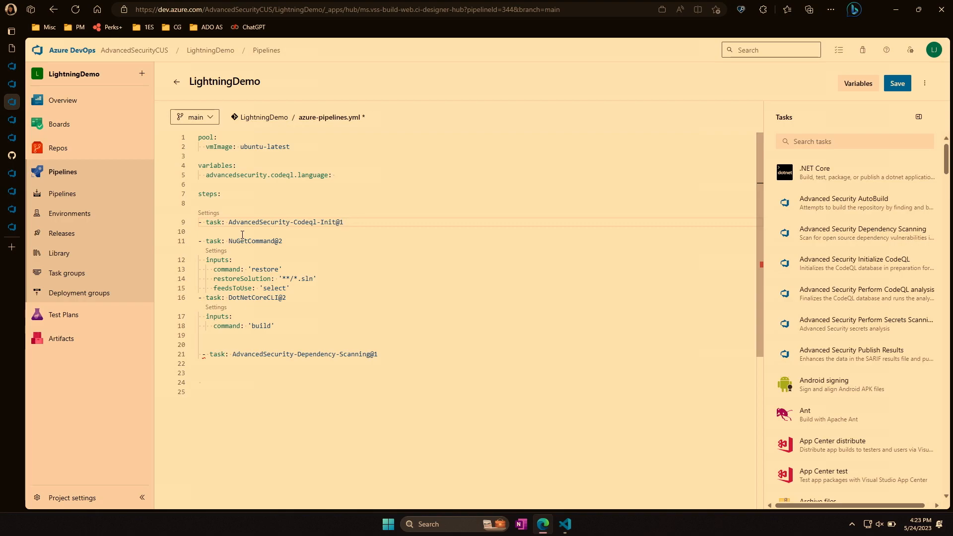
{"action": "mouse_move", "coordinate": [376, 276]}
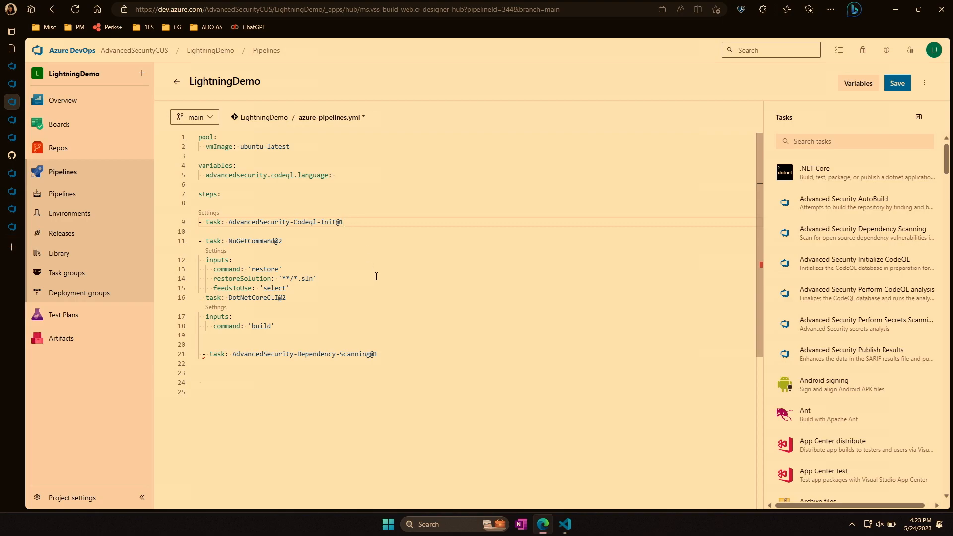
{"action": "mouse_move", "coordinate": [414, 357]}
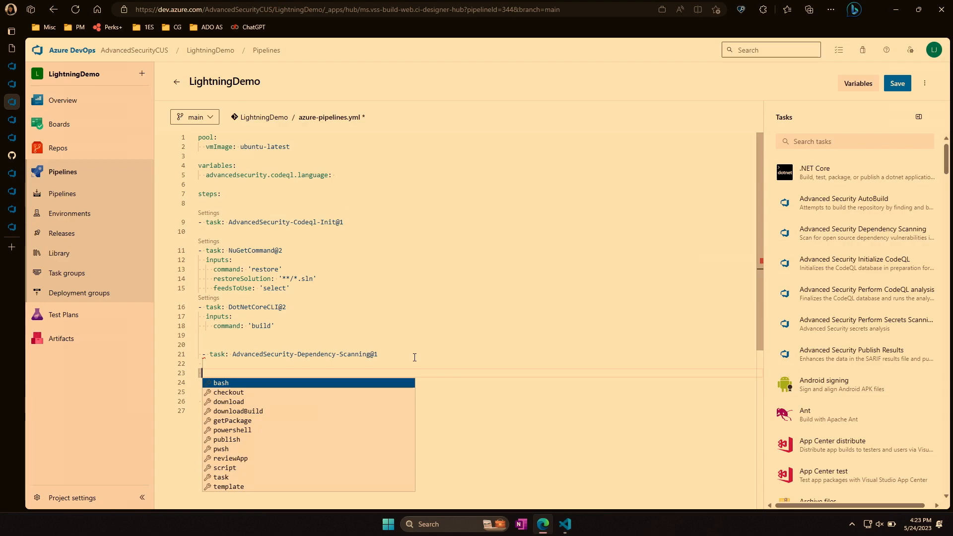
{"action": "mouse_move", "coordinate": [867, 293]}
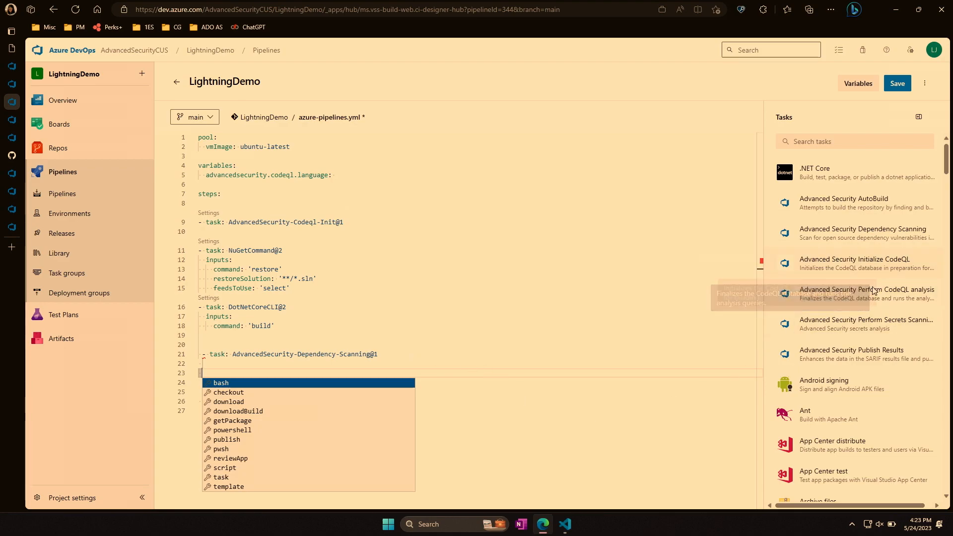
- Add the AdvancedSecurity-Codeql-Analyze@1 task after the dependency scanning step
{"action": "left_click", "coordinate": [864, 290]}
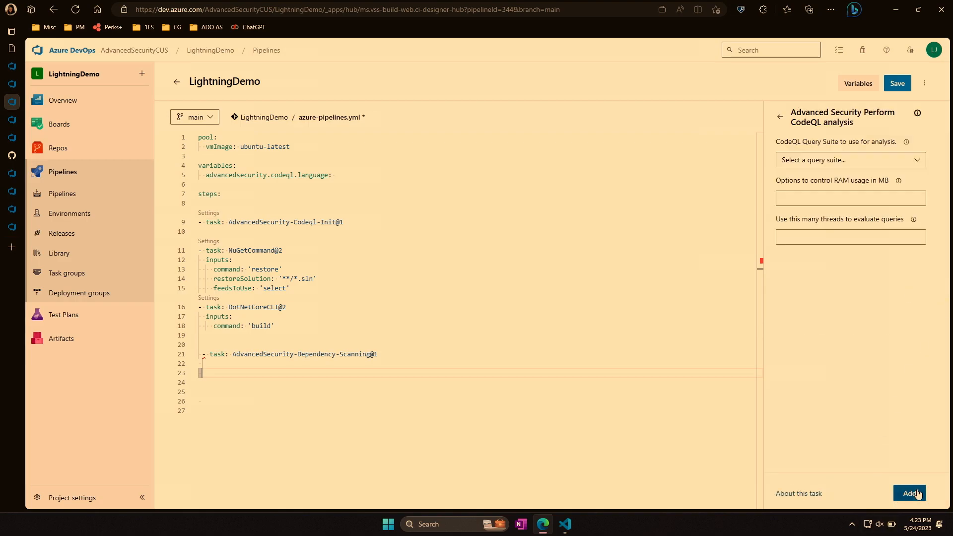
{"action": "left_click", "coordinate": [912, 493]}
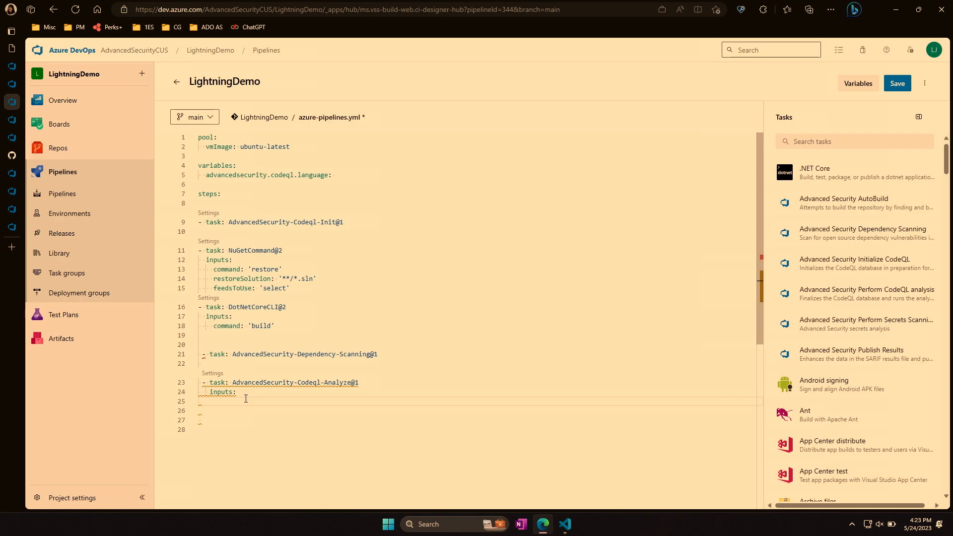
{"action": "mouse_move", "coordinate": [239, 366]}
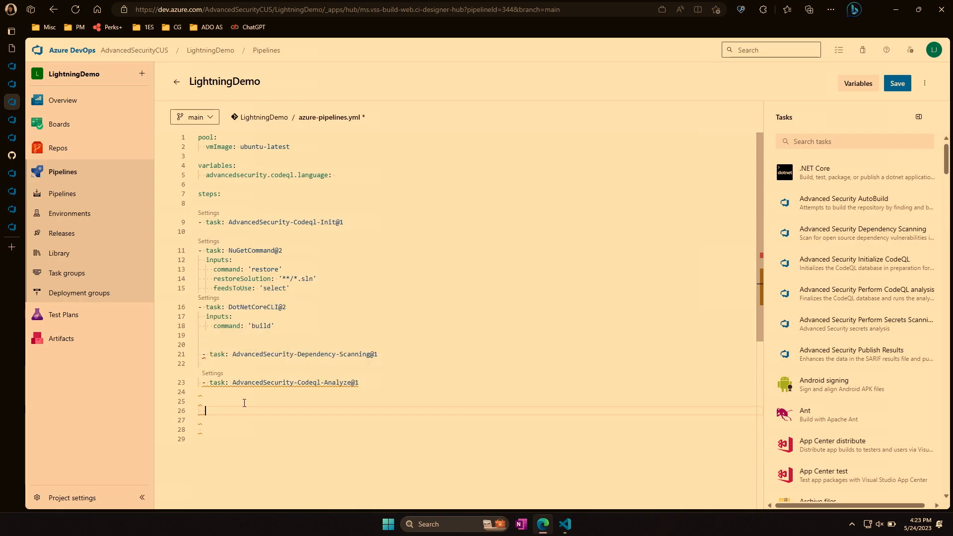
{"action": "mouse_move", "coordinate": [851, 354]}
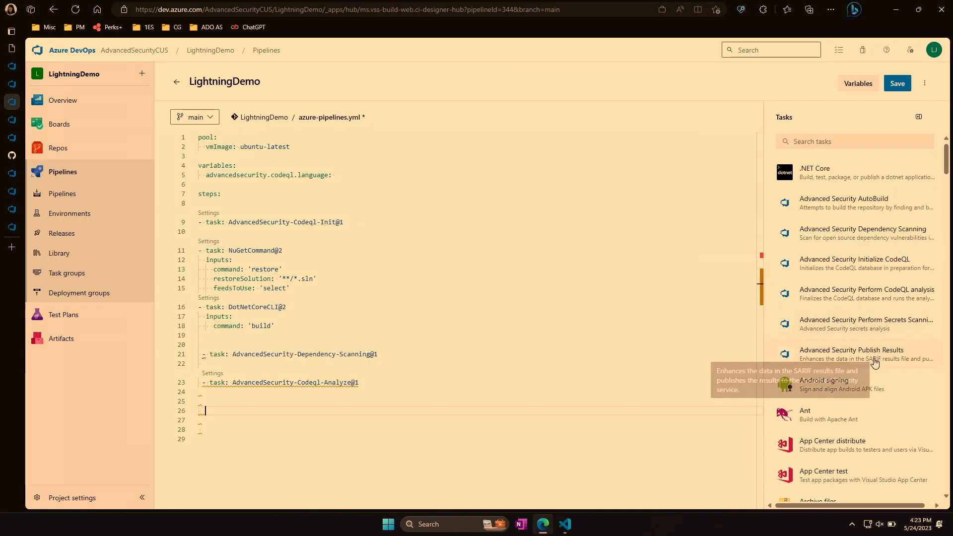
- Insert the AdvancedSecurity-Publish@1 task at line 26, after CodeQL analysis
{"action": "left_click", "coordinate": [850, 354]}
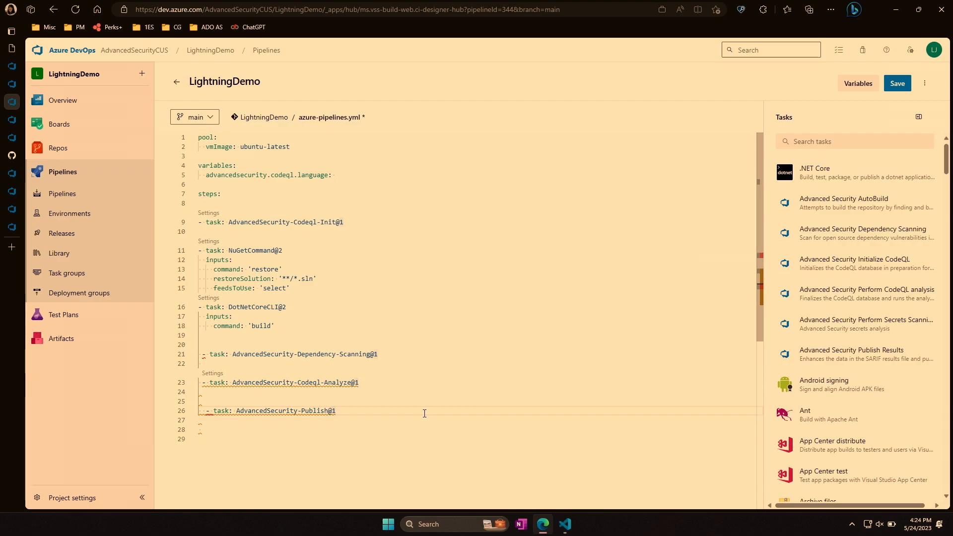
{"action": "mouse_move", "coordinate": [421, 401]}
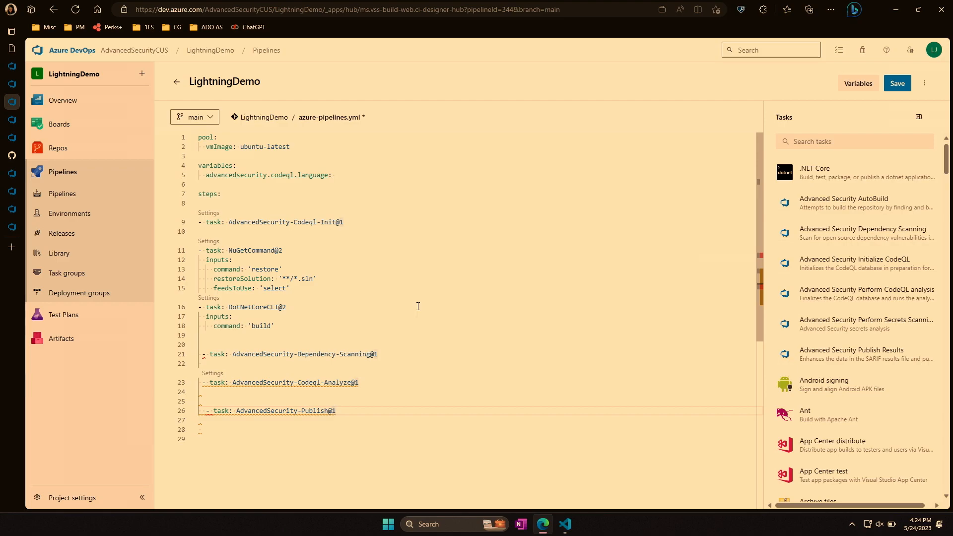
{"action": "mouse_move", "coordinate": [387, 328]}
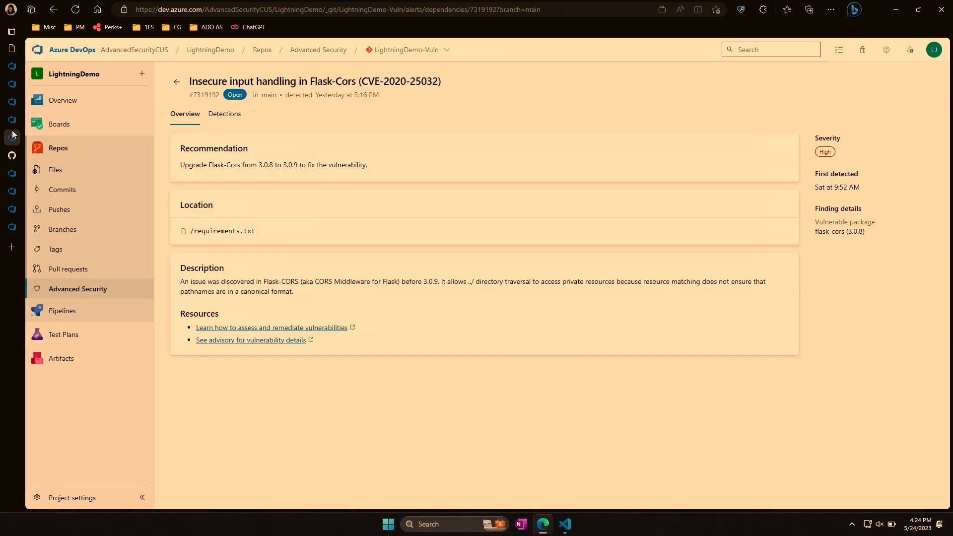
- Leave the LightningDemo-Vuln pipeline editor for the Pipelines list, discarding unsaved changes
{"action": "left_click", "coordinate": [61, 310]}
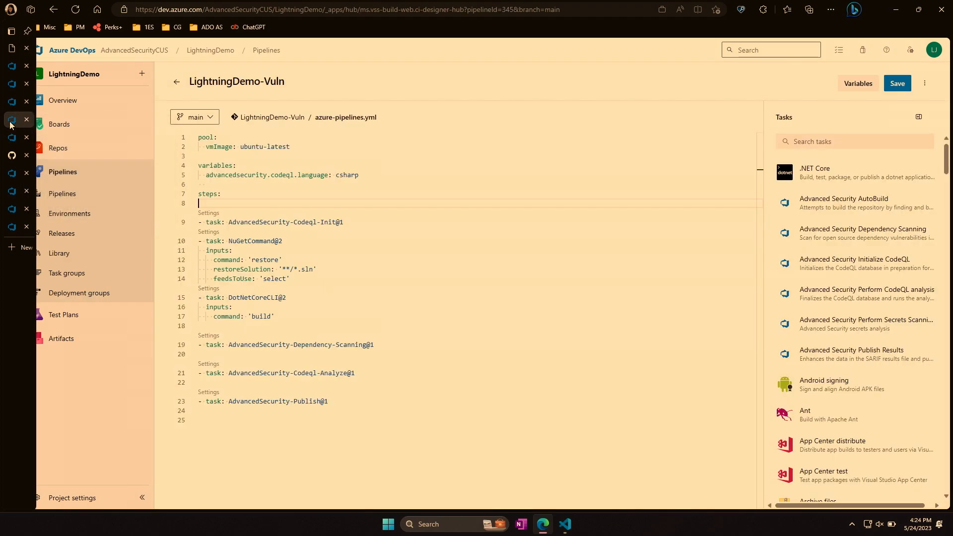
{"action": "left_click", "coordinate": [62, 193]}
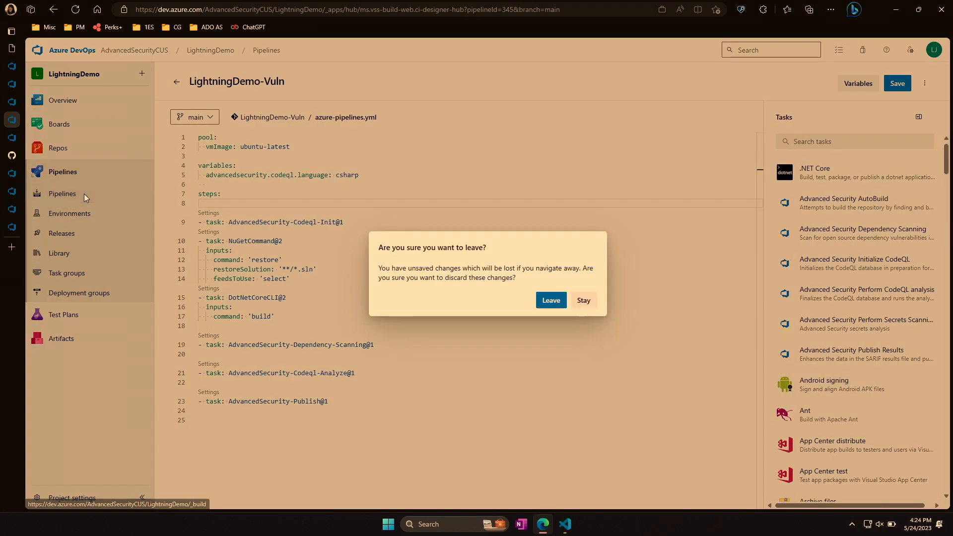
{"action": "left_click", "coordinate": [550, 299]}
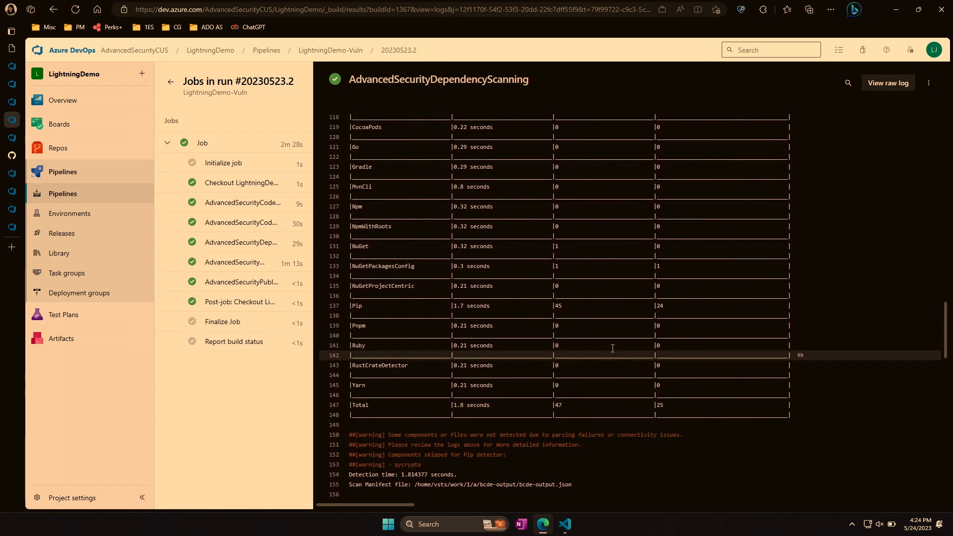
- Scroll the dependency scanning log past the detector table to the 12 vulnerability alerts
{"action": "scroll", "scroll_direction": "up", "scroll_amount": 3}
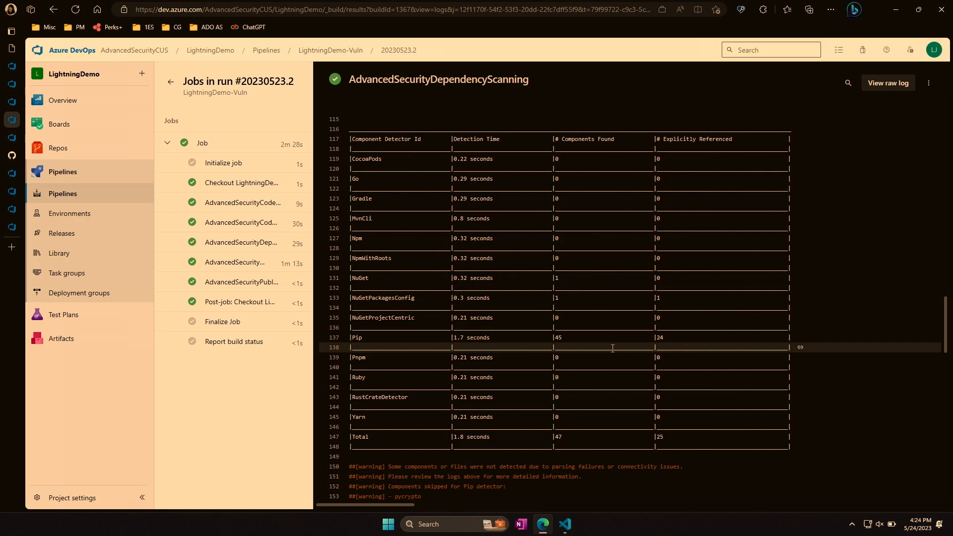
{"action": "scroll", "scroll_direction": "down", "scroll_amount": 3}
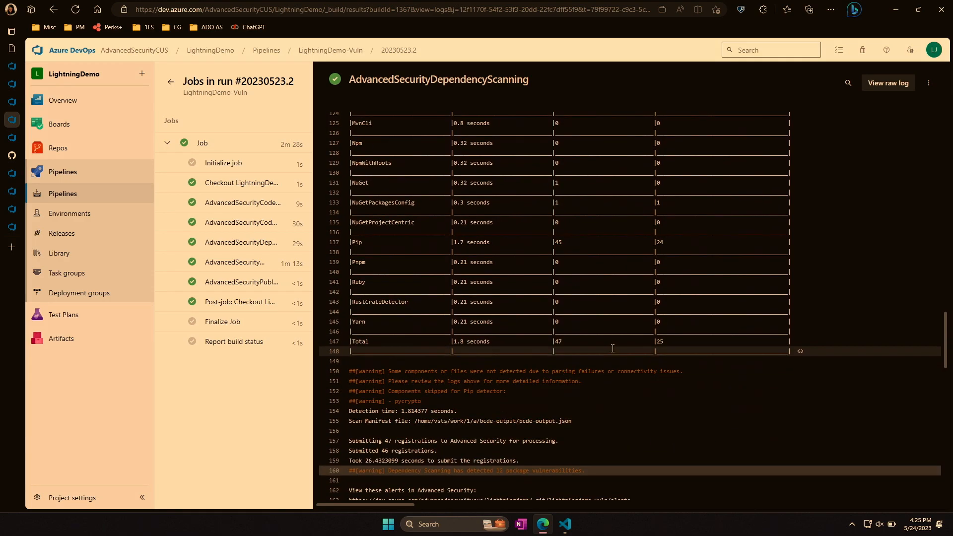
{"action": "scroll", "scroll_direction": "down", "scroll_amount": 3}
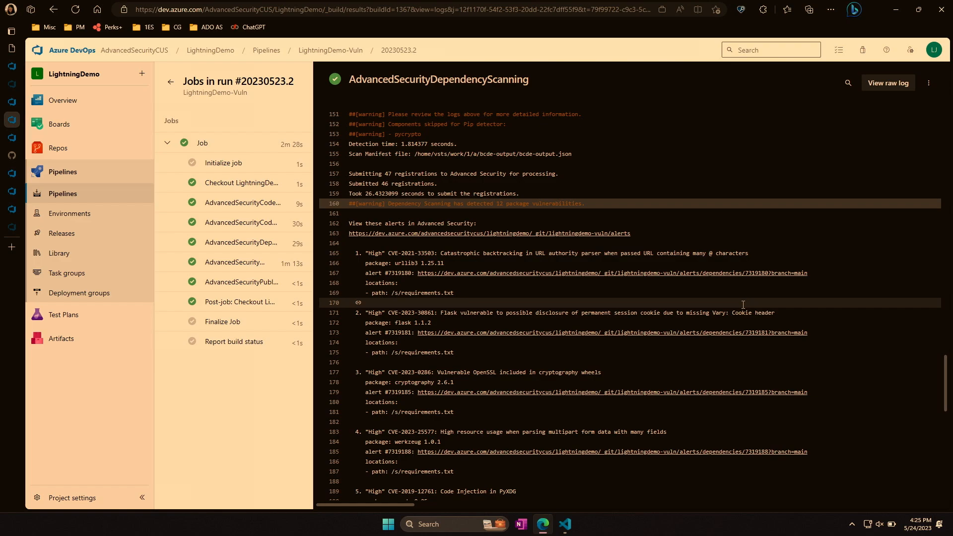
{"action": "mouse_move", "coordinate": [427, 352]}
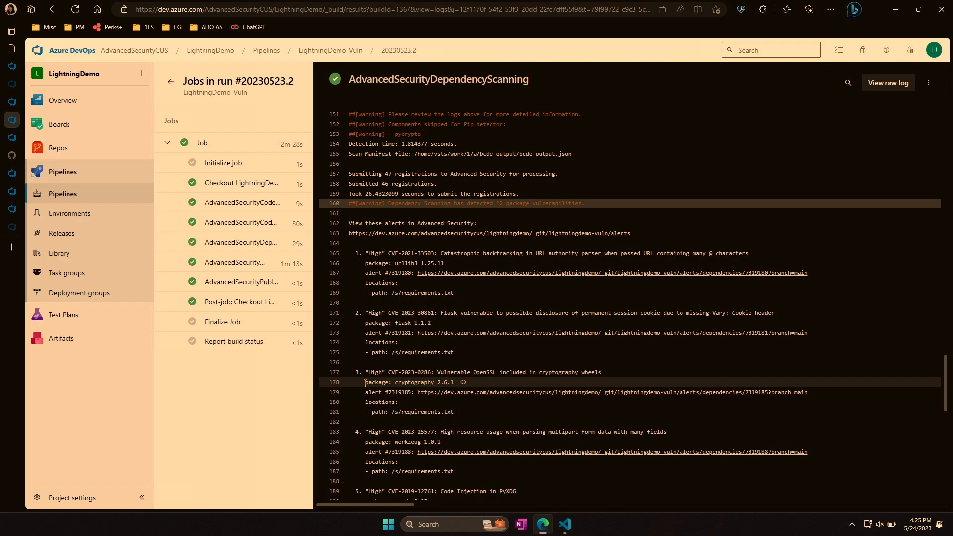
{"action": "mouse_move", "coordinate": [51, 376]}
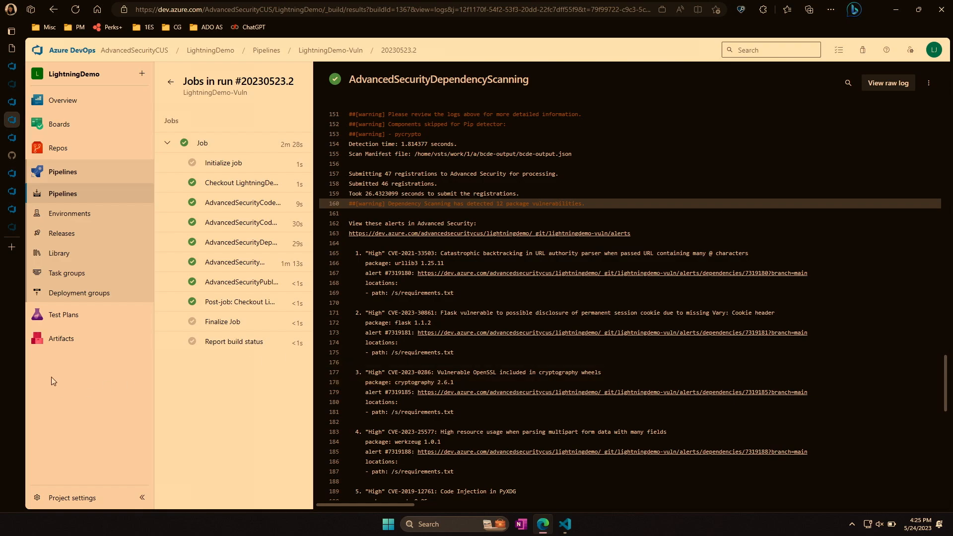
{"action": "mouse_move", "coordinate": [57, 149]}
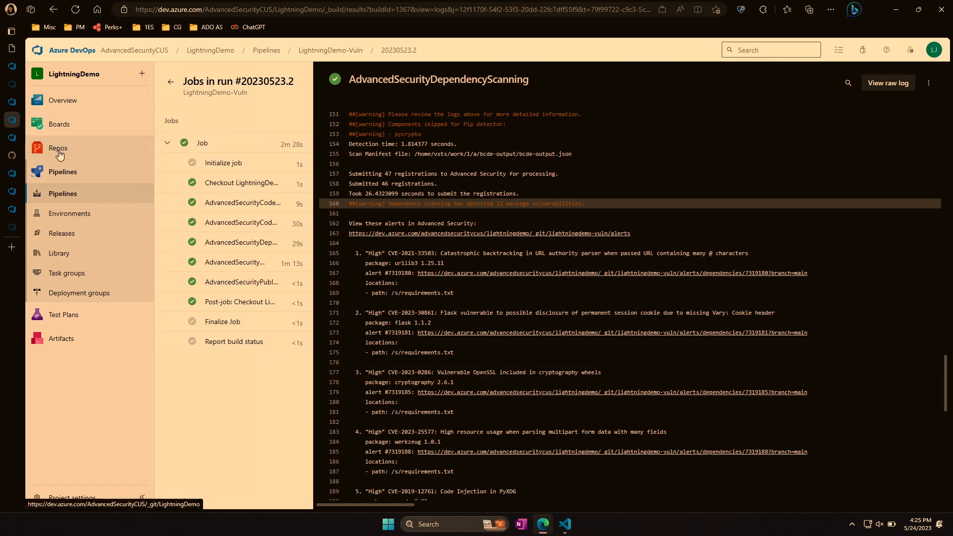
- Show LightningDemo-Vuln's package alerts under Repos > Advanced Security
{"action": "left_click", "coordinate": [57, 148]}
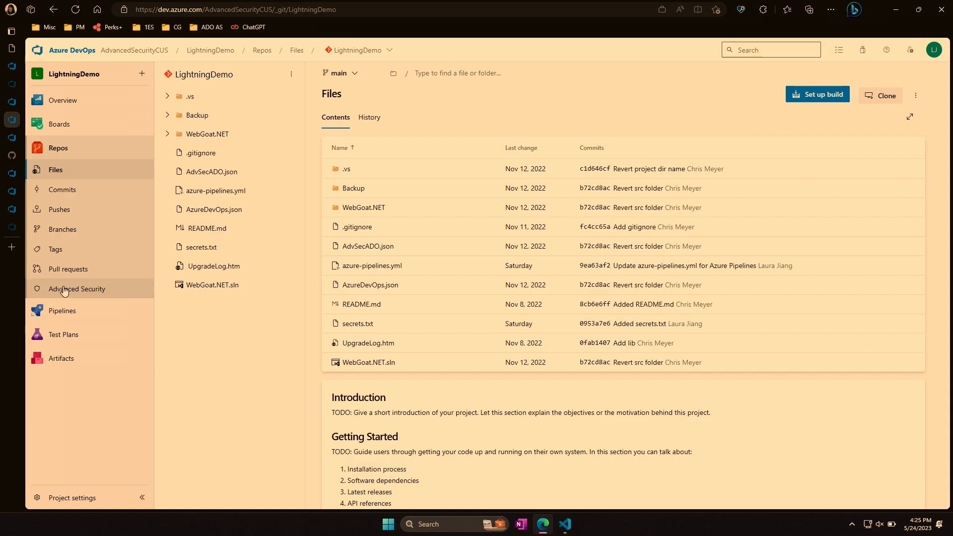
{"action": "left_click", "coordinate": [77, 289]}
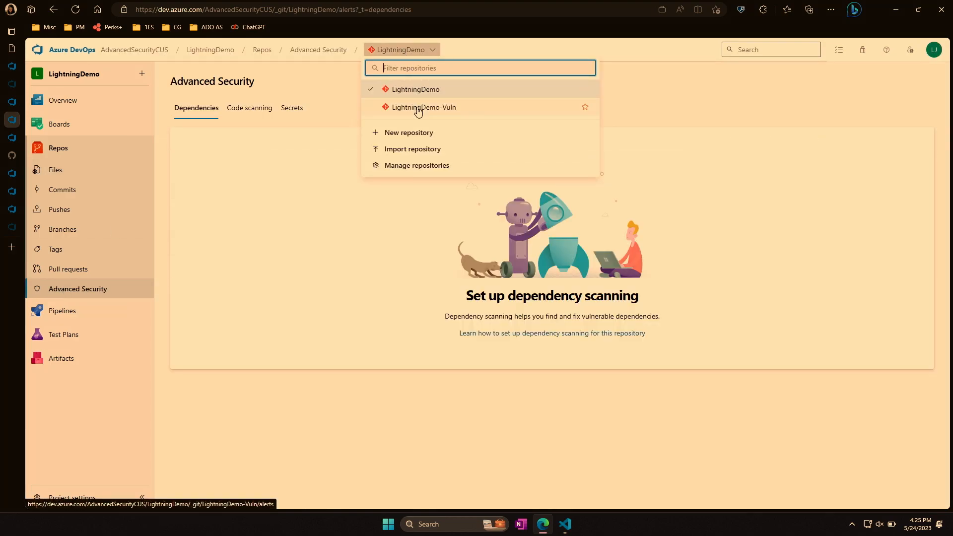
{"action": "left_click", "coordinate": [423, 107]}
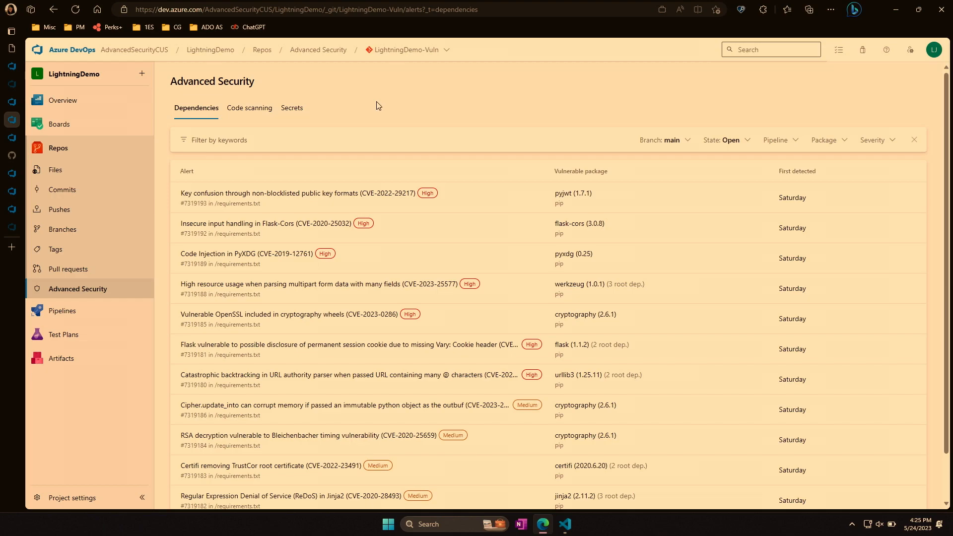
{"action": "mouse_move", "coordinate": [469, 284]}
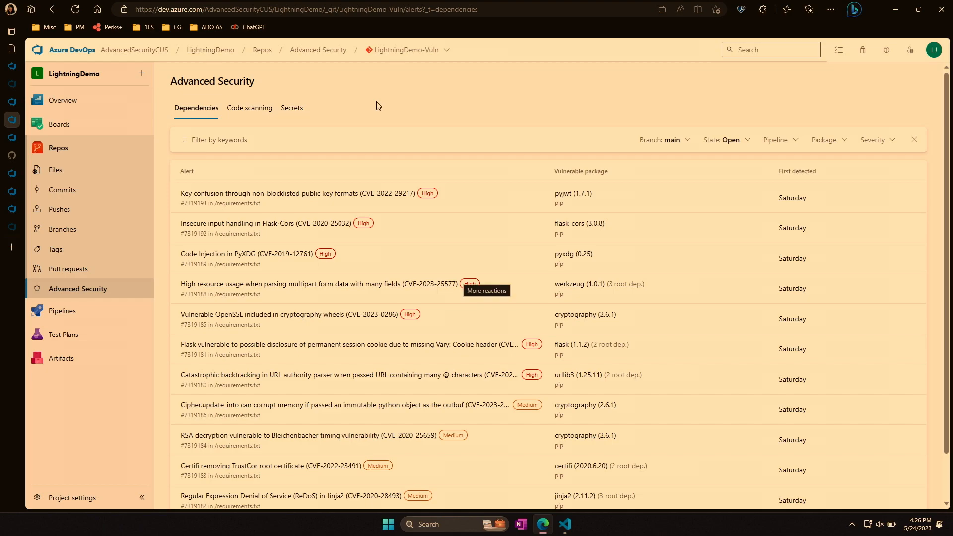
{"action": "mouse_move", "coordinate": [473, 107]}
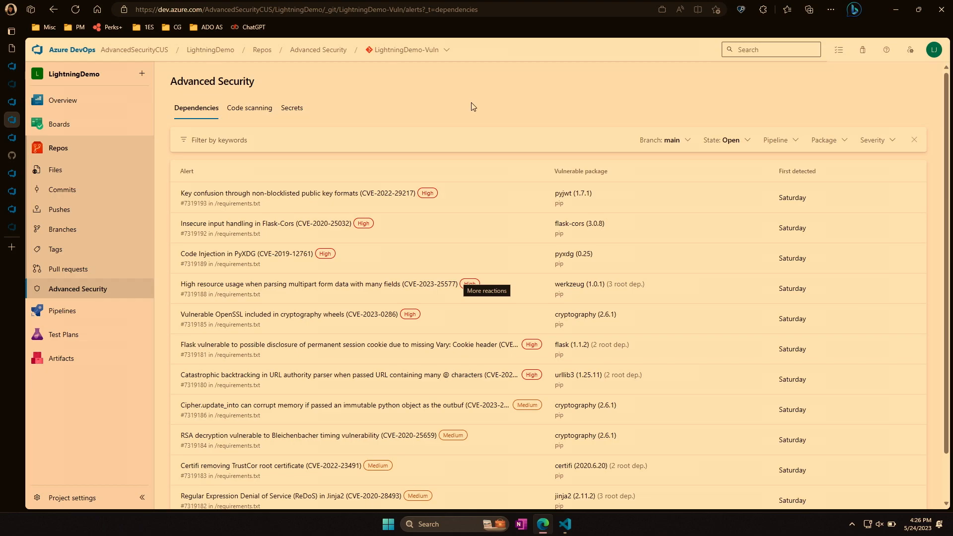
{"action": "mouse_move", "coordinate": [462, 305]}
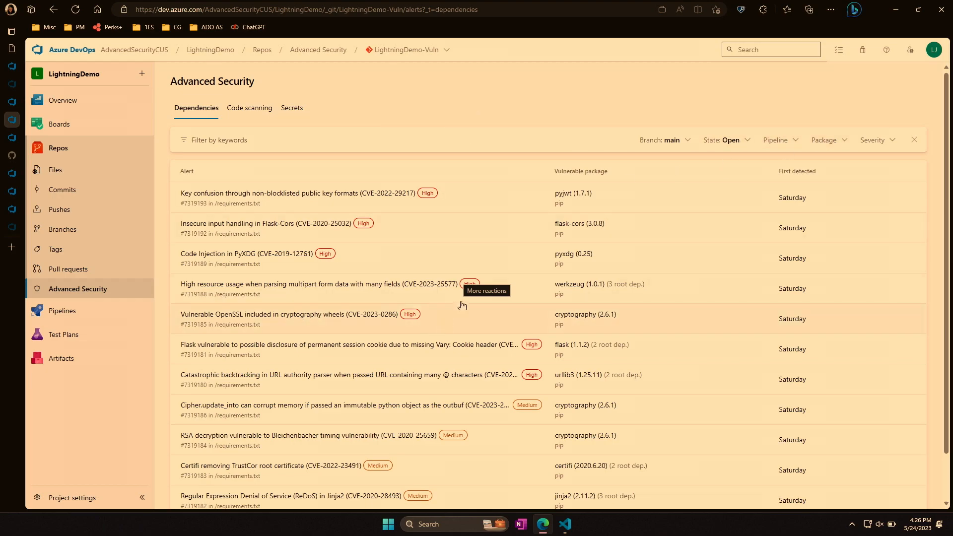
{"action": "mouse_move", "coordinate": [481, 288]}
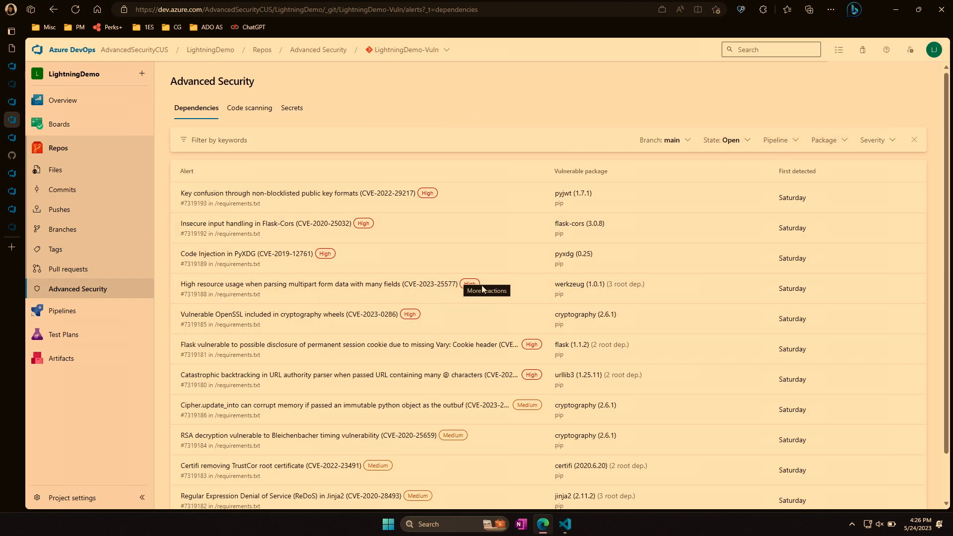
{"action": "mouse_move", "coordinate": [570, 96]}
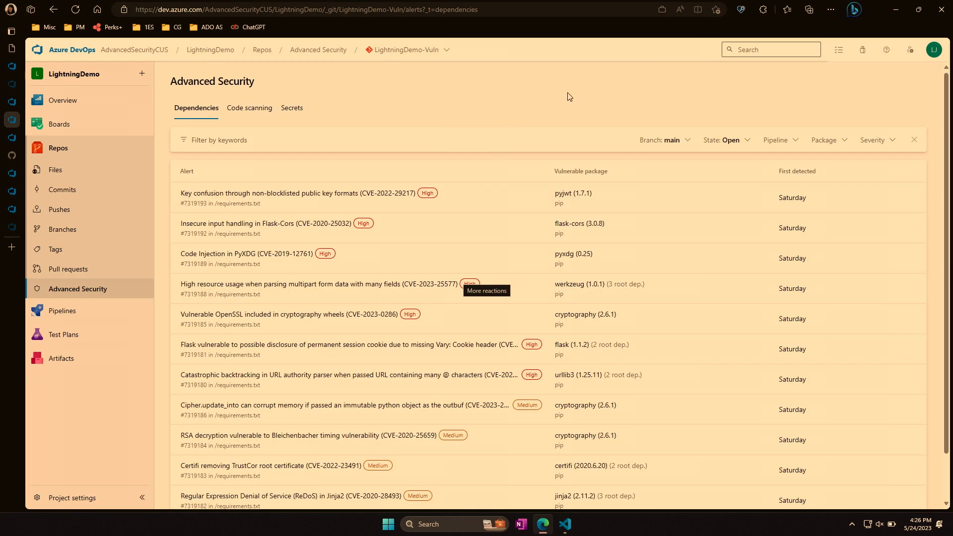
{"action": "mouse_move", "coordinate": [665, 140]}
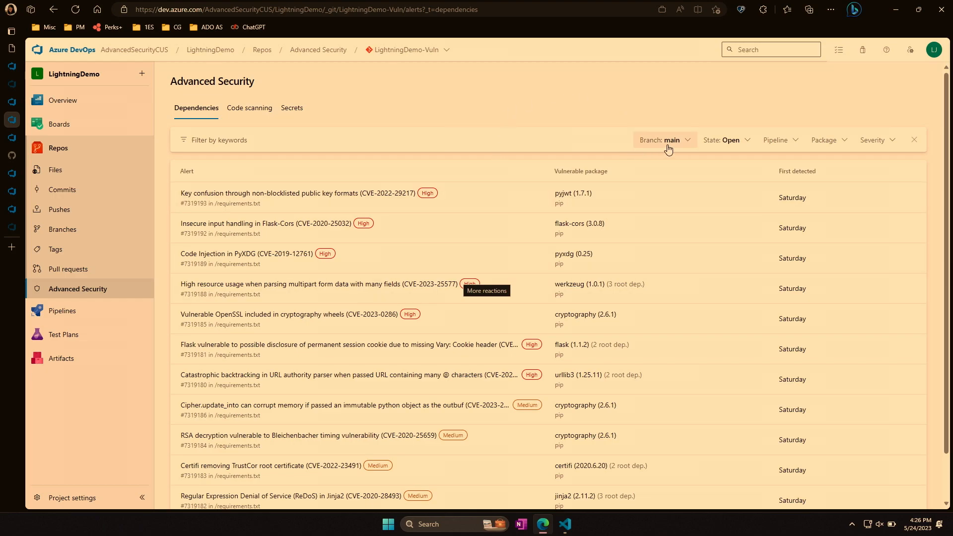
{"action": "left_click", "coordinate": [663, 140]}
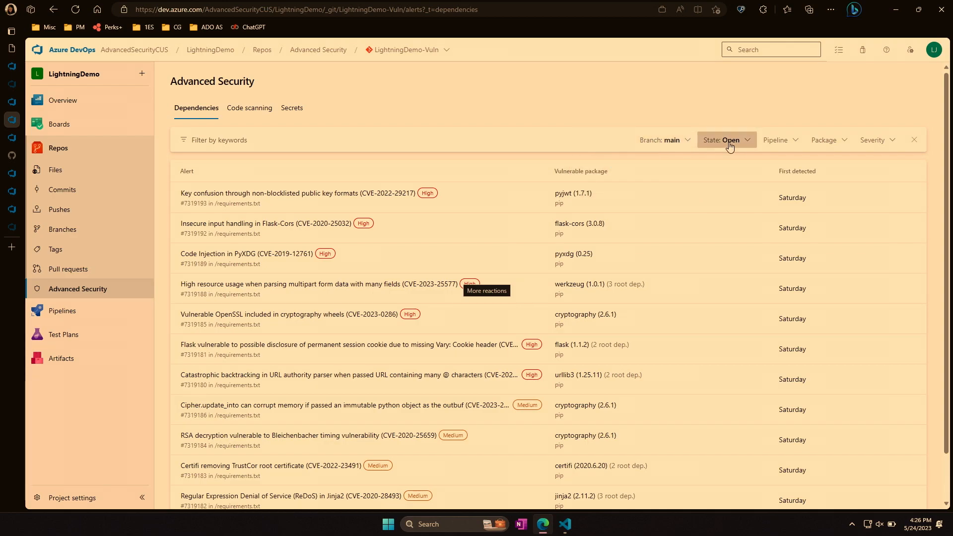
{"action": "left_click", "coordinate": [725, 140]}
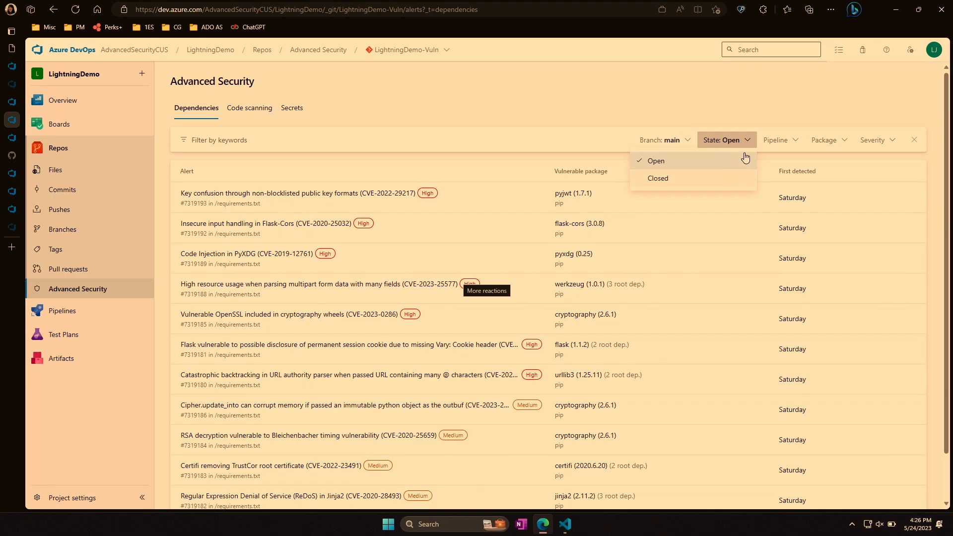
{"action": "left_click", "coordinate": [778, 140]}
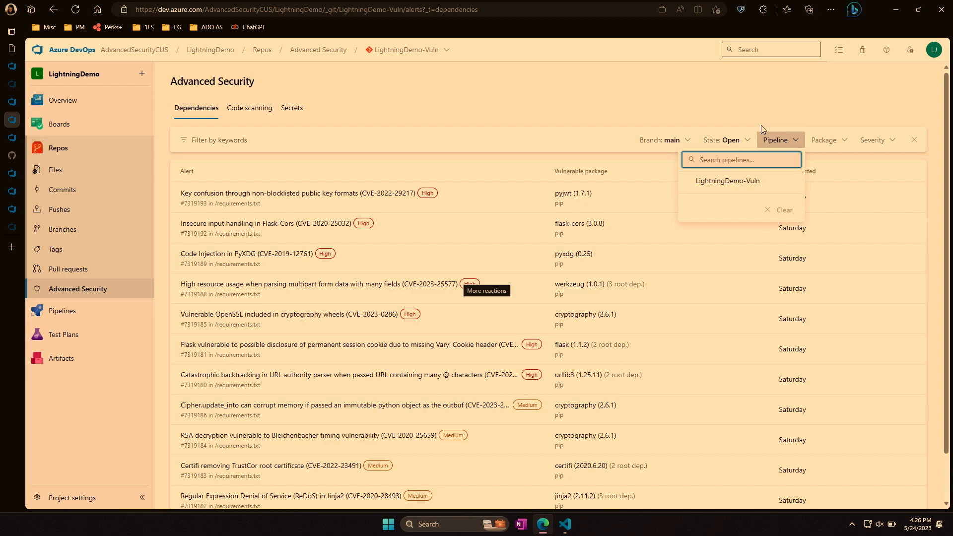
{"action": "left_click", "coordinate": [828, 139]}
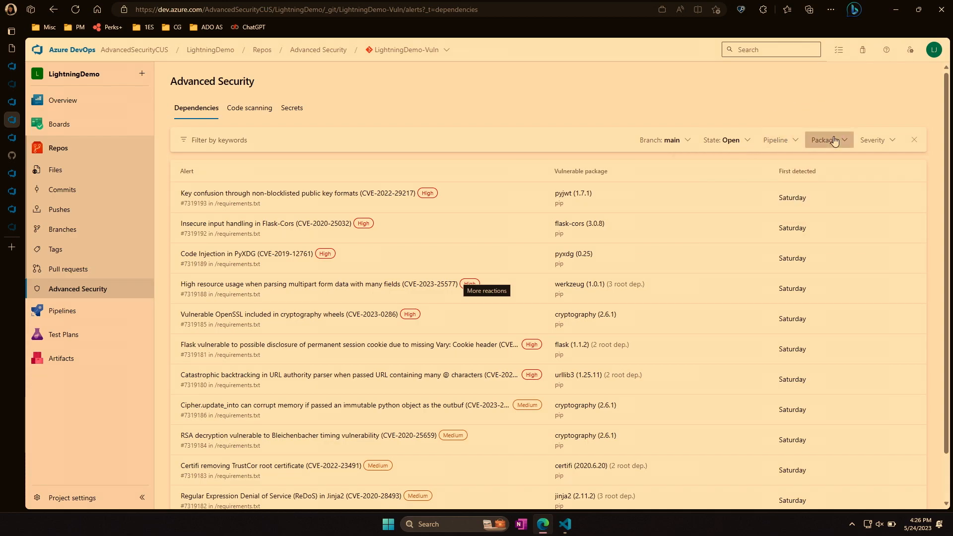
{"action": "left_click", "coordinate": [825, 140]}
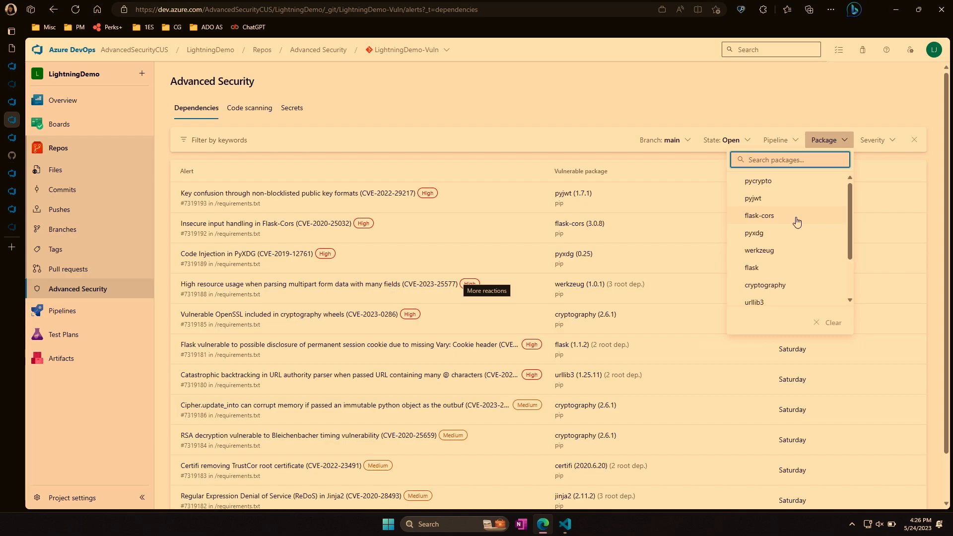
{"action": "mouse_move", "coordinate": [870, 150]}
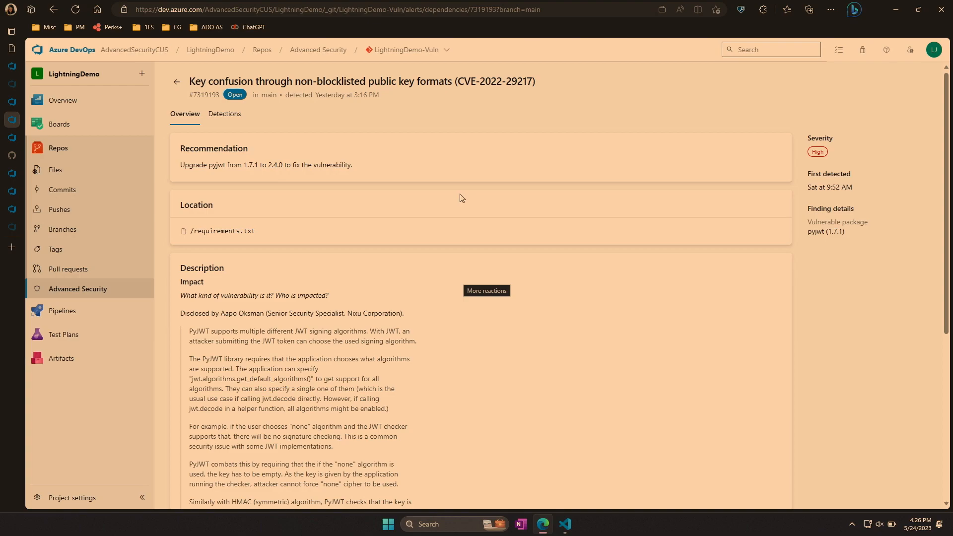
{"action": "mouse_move", "coordinate": [430, 357]}
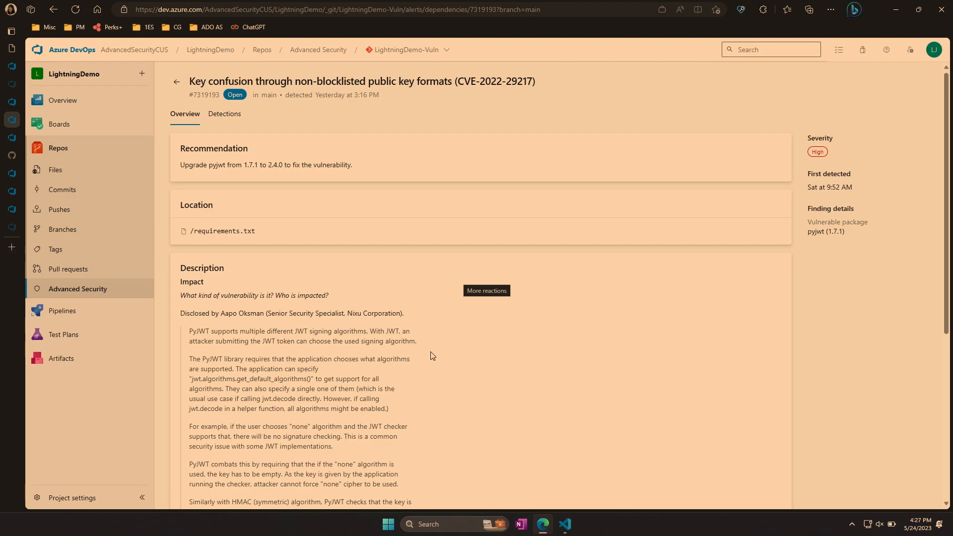
{"action": "scroll", "scroll_direction": "down", "scroll_amount": 3}
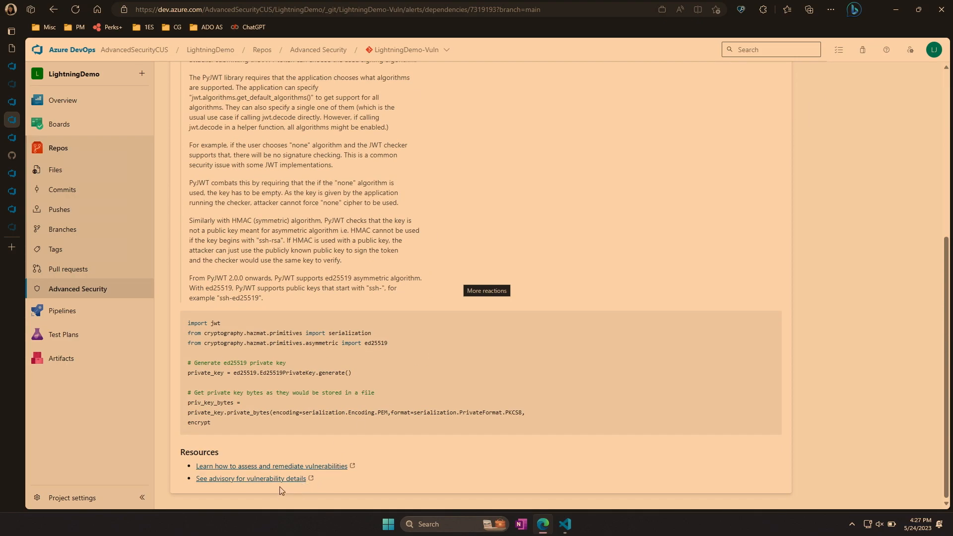
{"action": "mouse_move", "coordinate": [252, 479]}
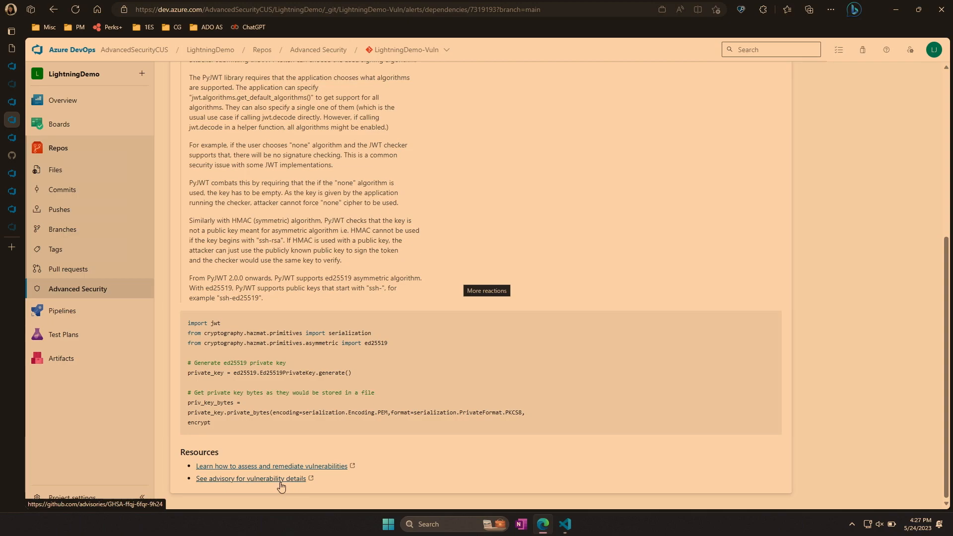
{"action": "mouse_move", "coordinate": [362, 387]}
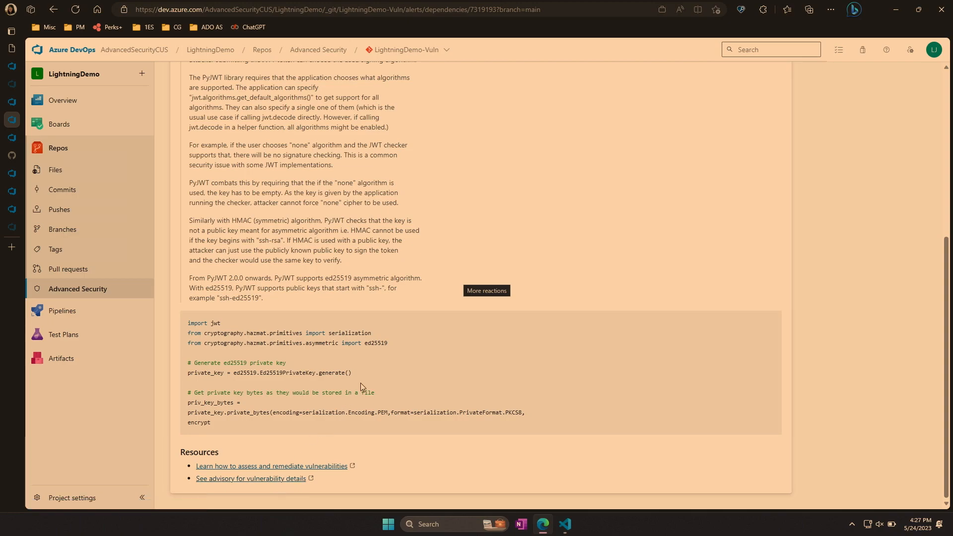
{"action": "mouse_move", "coordinate": [531, 206]}
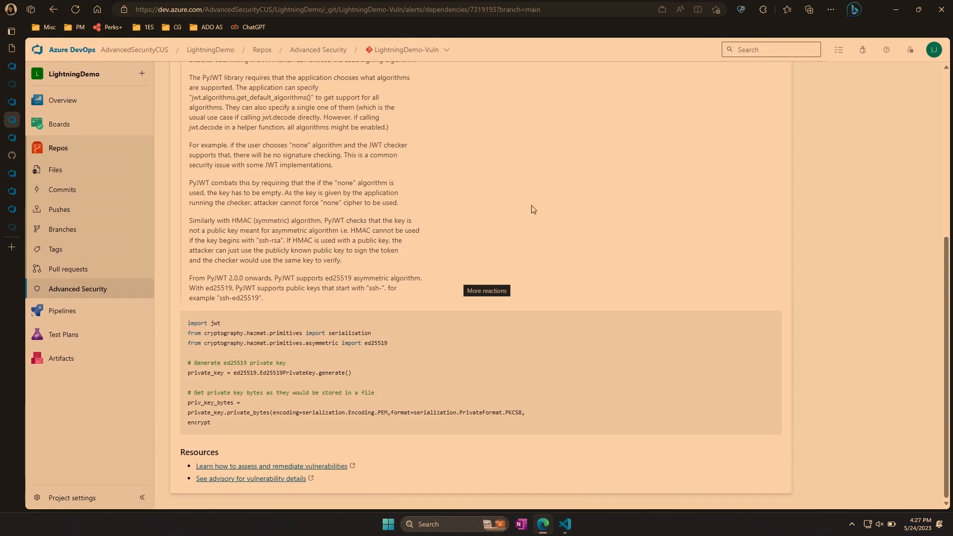
{"action": "scroll", "scroll_direction": "up", "scroll_amount": 3}
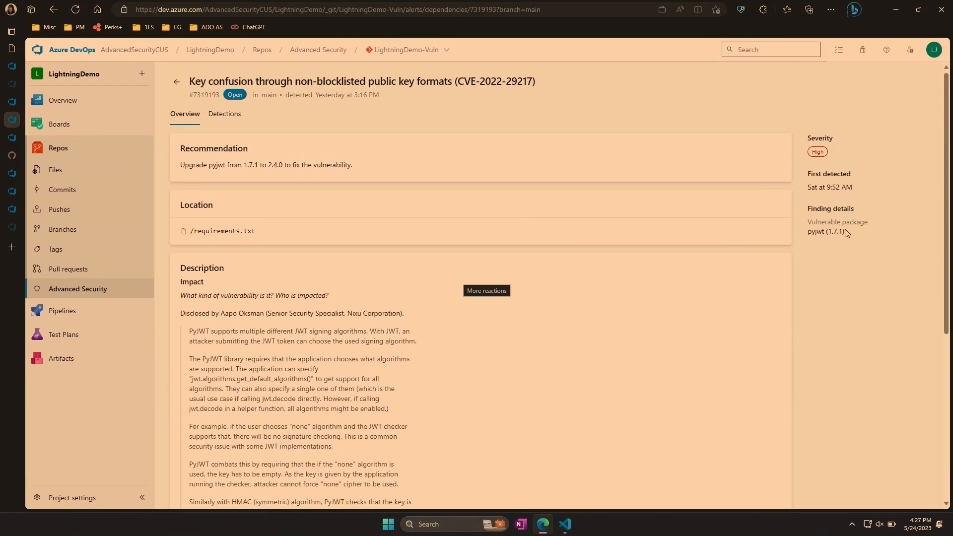
{"action": "mouse_move", "coordinate": [850, 220]}
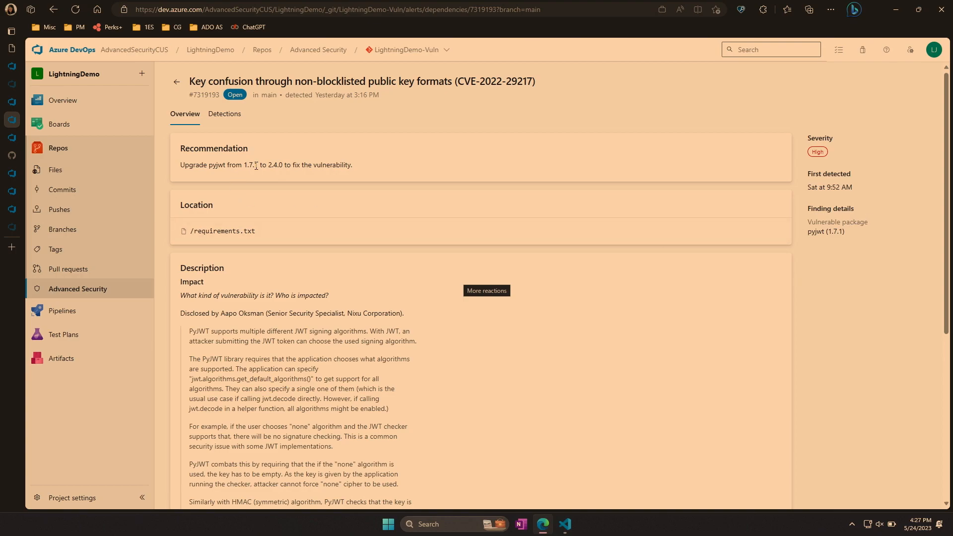
{"action": "mouse_move", "coordinate": [265, 167]}
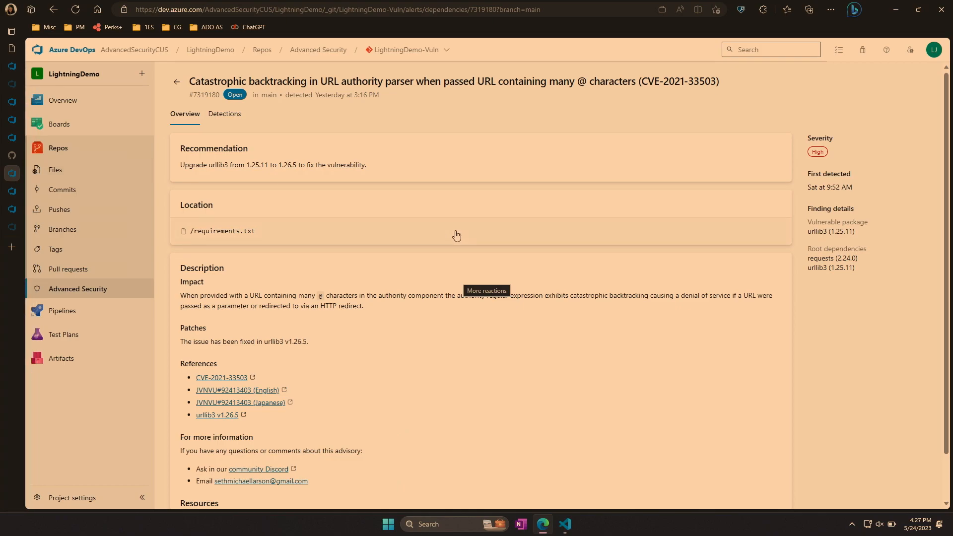
{"action": "mouse_move", "coordinate": [885, 243]}
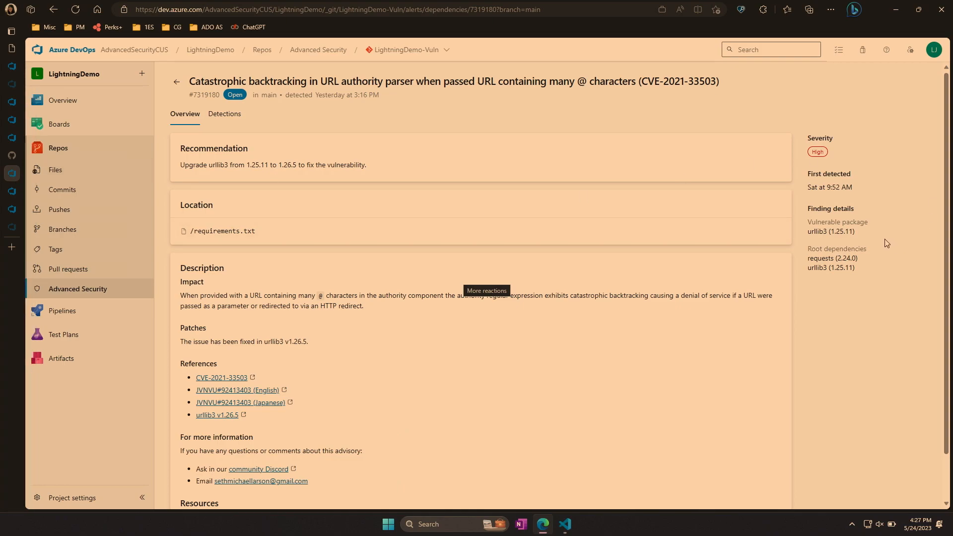
{"action": "mouse_move", "coordinate": [867, 236]}
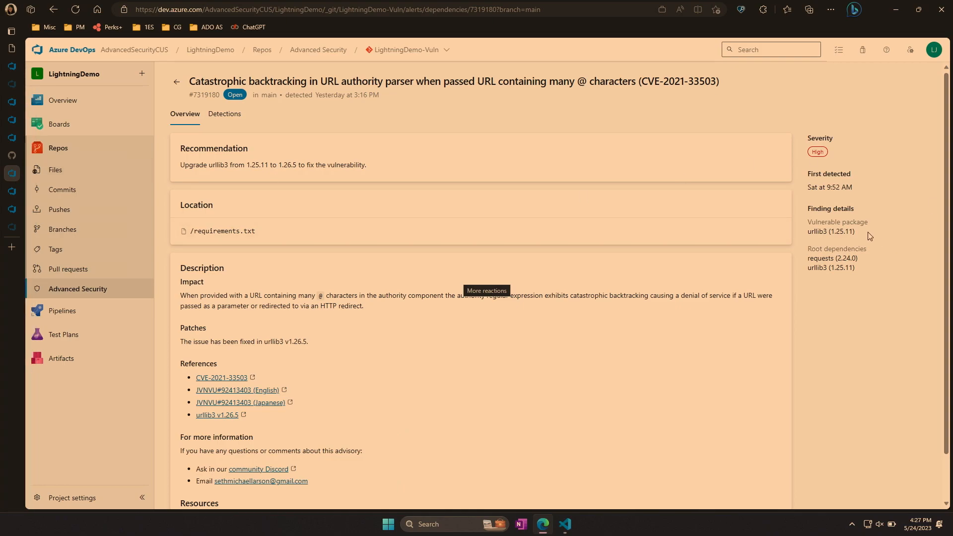
{"action": "mouse_move", "coordinate": [823, 241]}
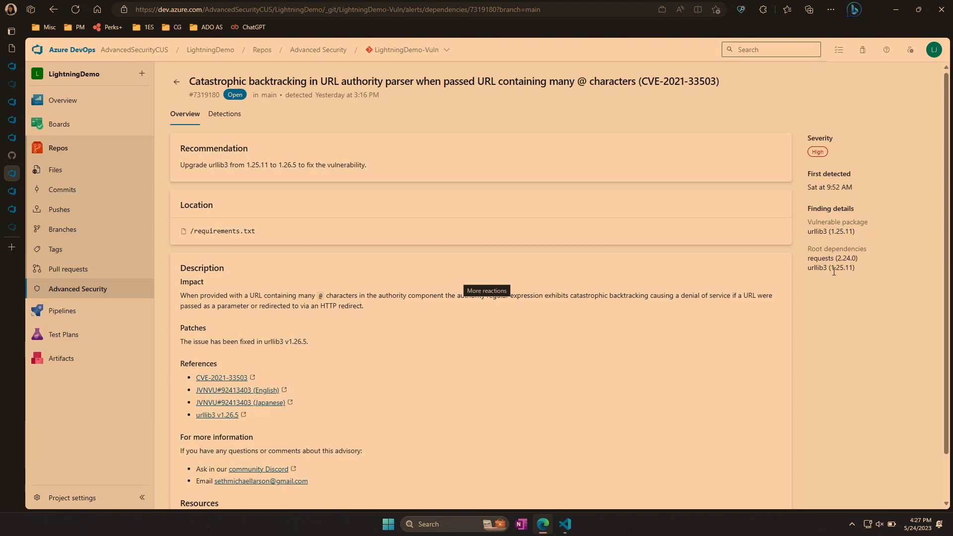
{"action": "mouse_move", "coordinate": [822, 230]}
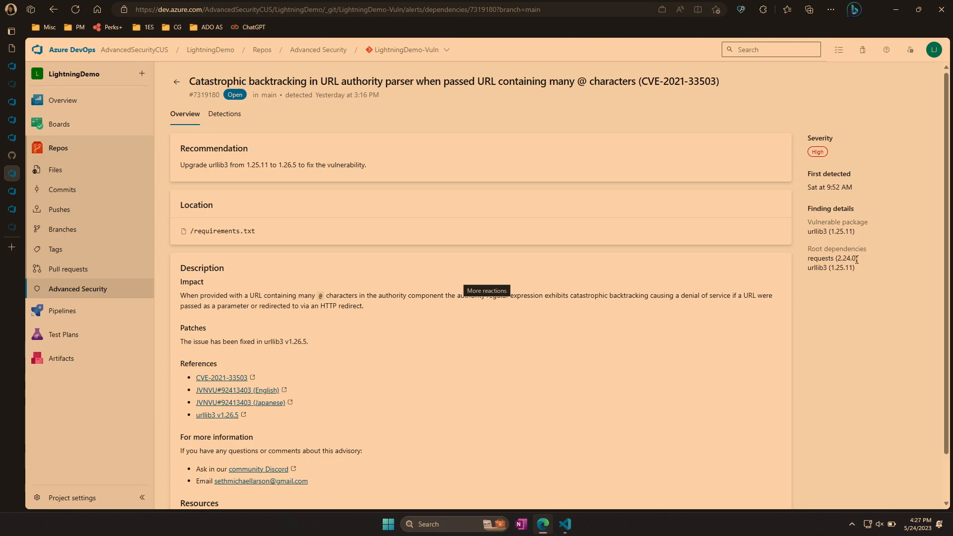
{"action": "mouse_move", "coordinate": [205, 107]}
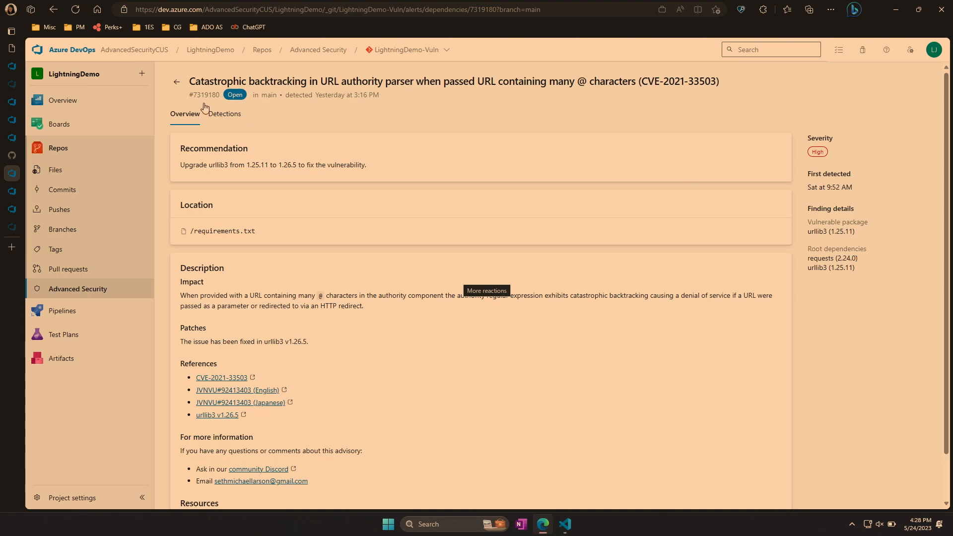
- Return to Advanced Security, switch to Code scanning, and select the XPath injection alert
{"action": "left_click", "coordinate": [176, 81]}
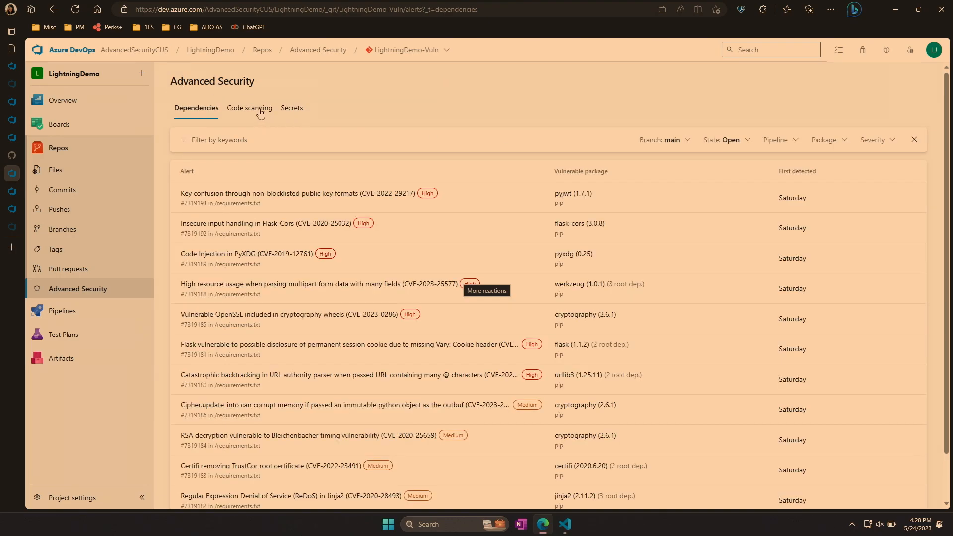
{"action": "left_click", "coordinate": [249, 108]}
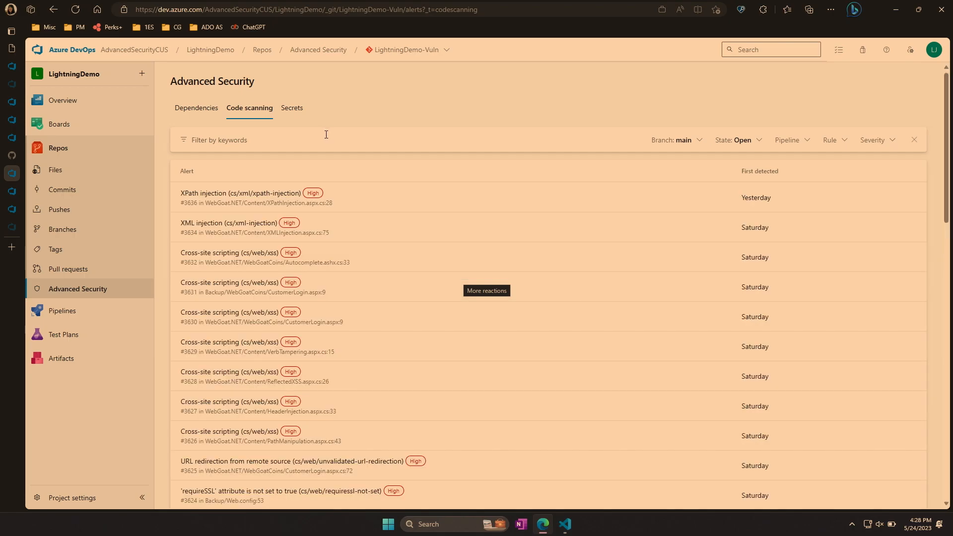
{"action": "mouse_move", "coordinate": [820, 144]}
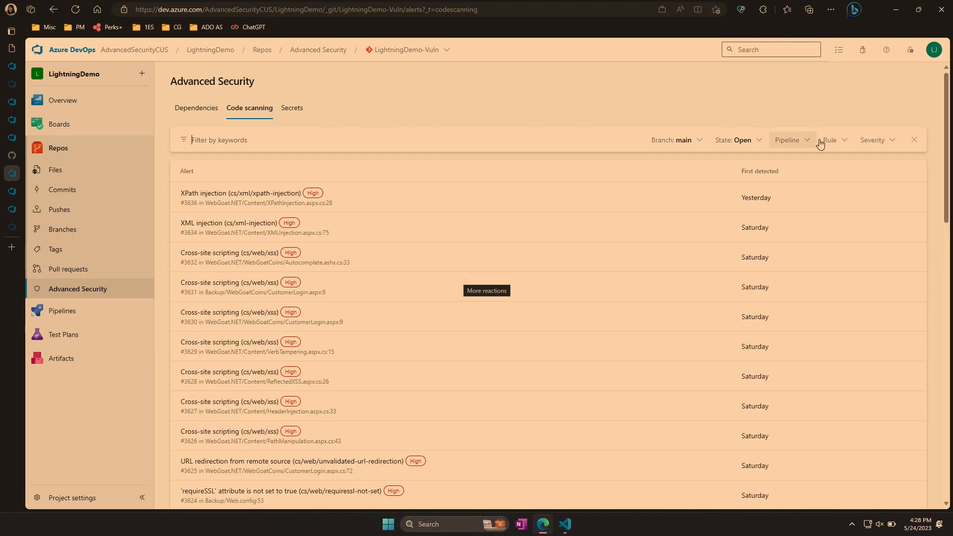
{"action": "left_click", "coordinate": [239, 192]}
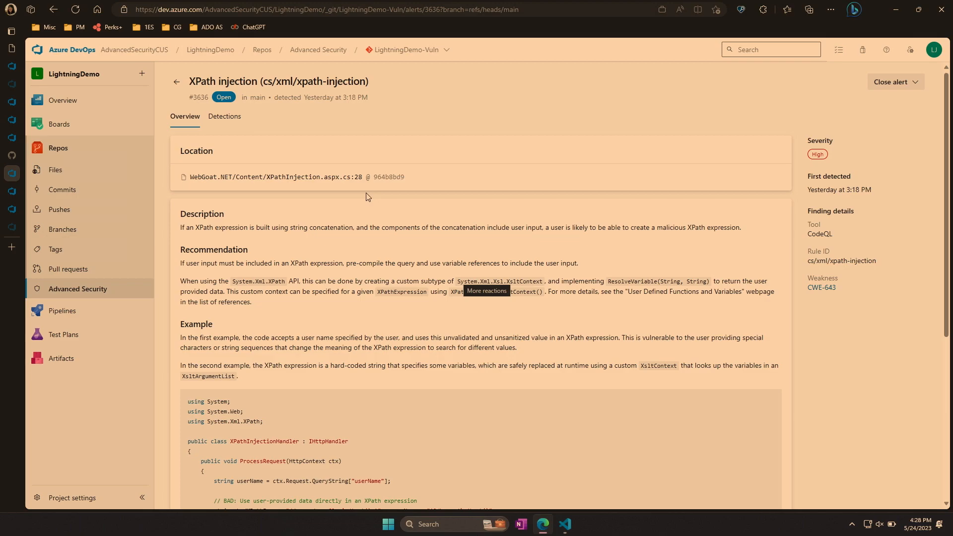
{"action": "mouse_move", "coordinate": [388, 196]}
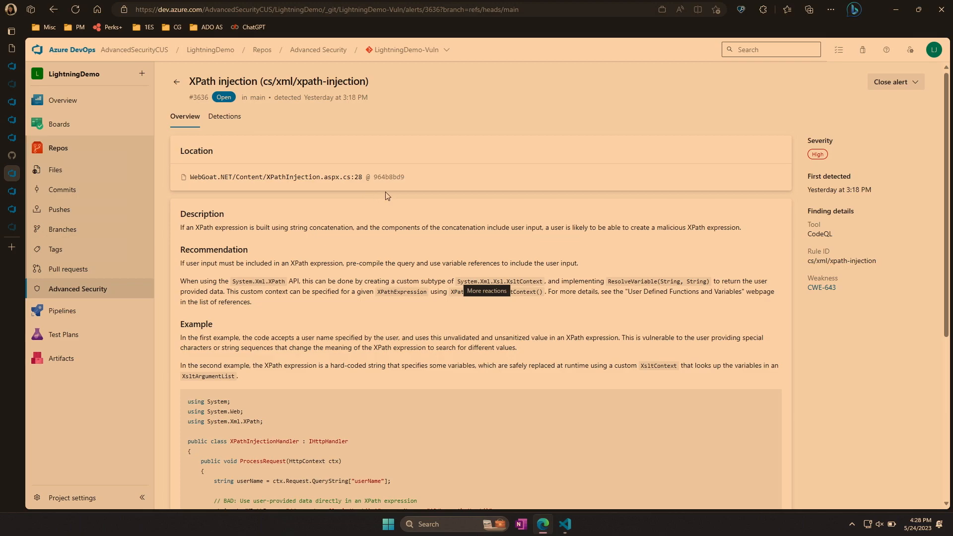
{"action": "mouse_move", "coordinate": [437, 181]}
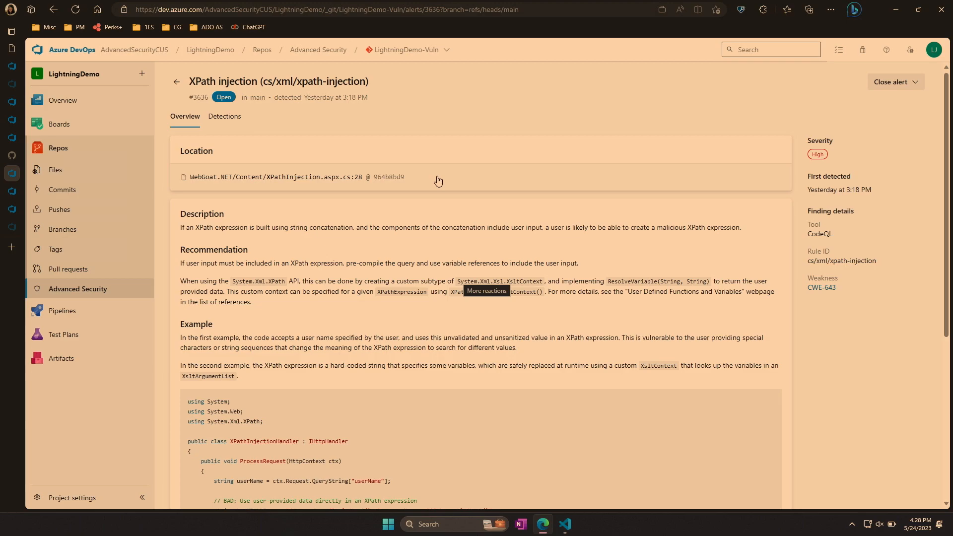
- Scroll the XPath injection alert down to its OWASP, MSDN and CWE-643 references, then back up
{"action": "scroll", "scroll_direction": "down", "scroll_amount": 3}
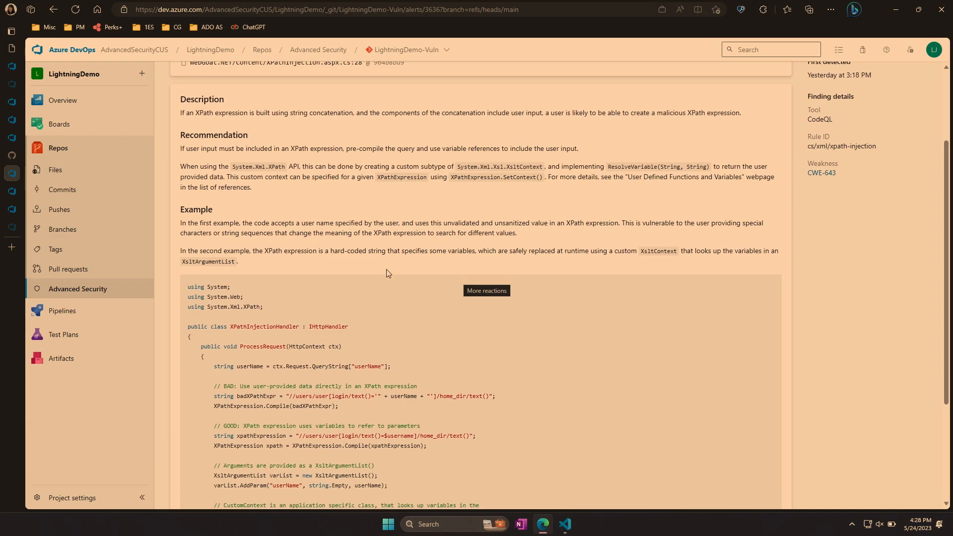
{"action": "scroll", "scroll_direction": "down", "scroll_amount": 3}
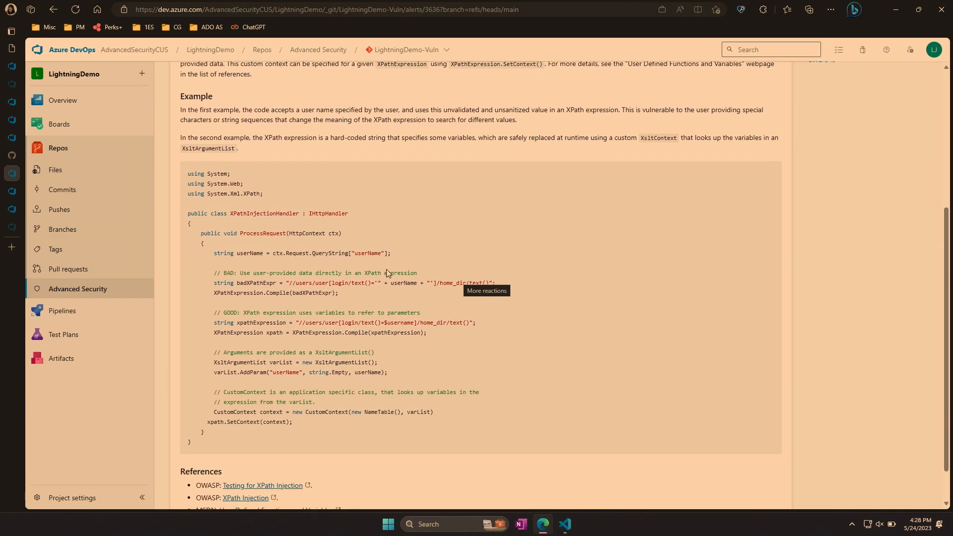
{"action": "scroll", "scroll_direction": "down", "scroll_amount": 3}
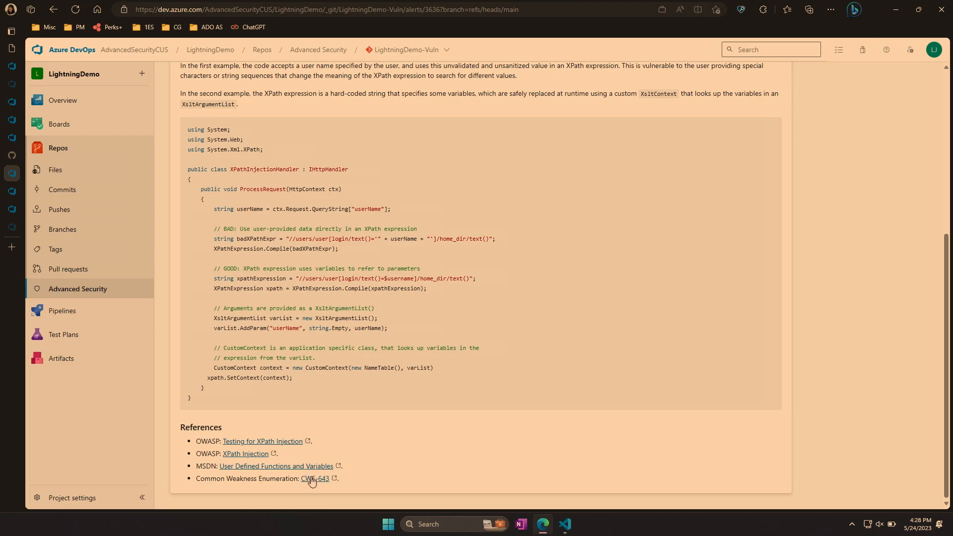
{"action": "mouse_move", "coordinate": [446, 435]}
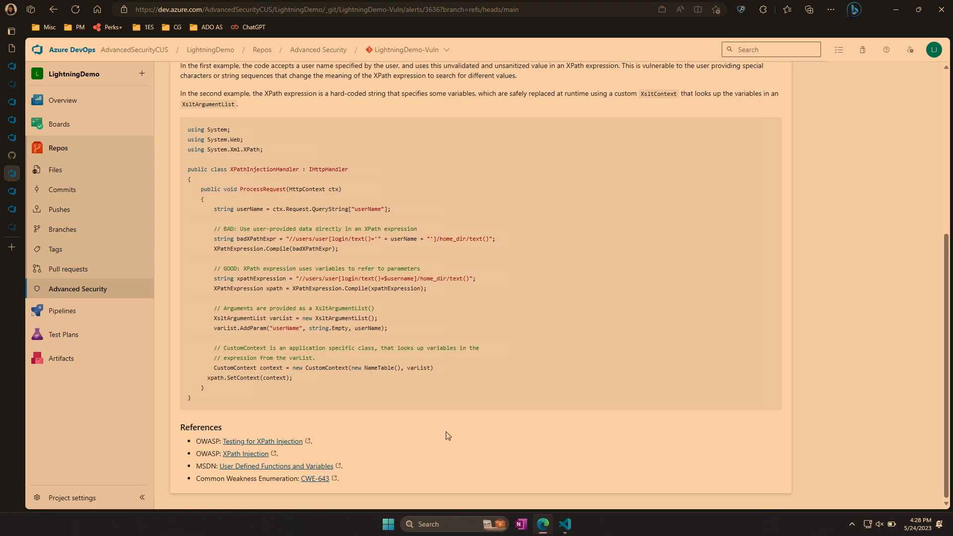
{"action": "scroll", "scroll_direction": "up", "scroll_amount": 3}
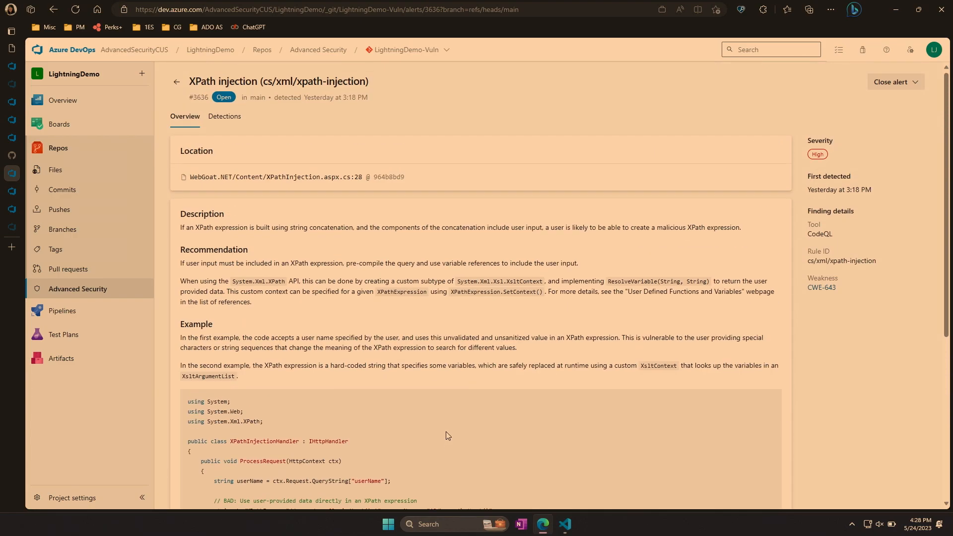